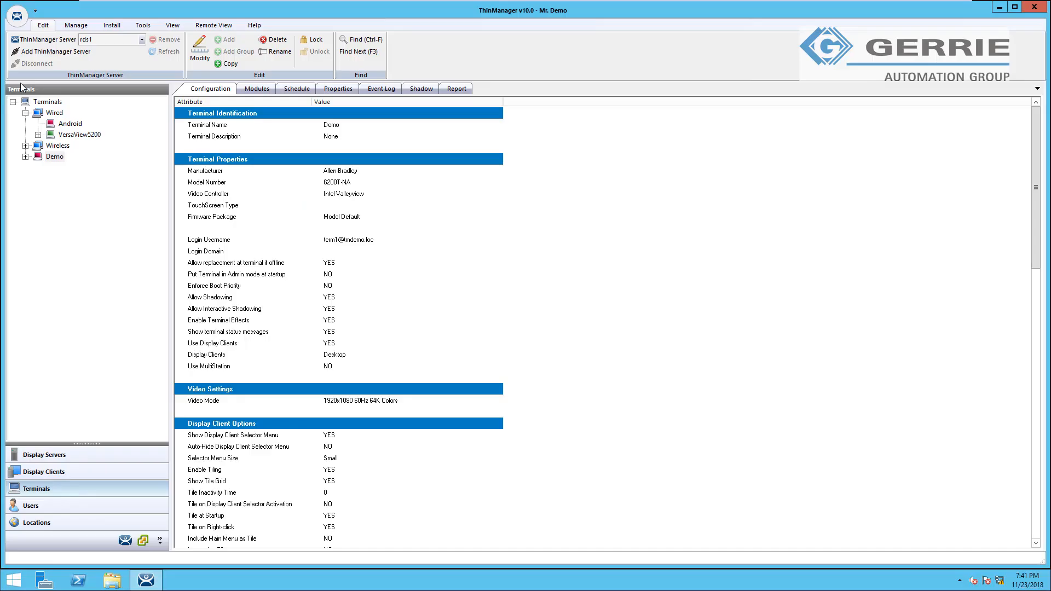
pyautogui.moveTo(51, 162)
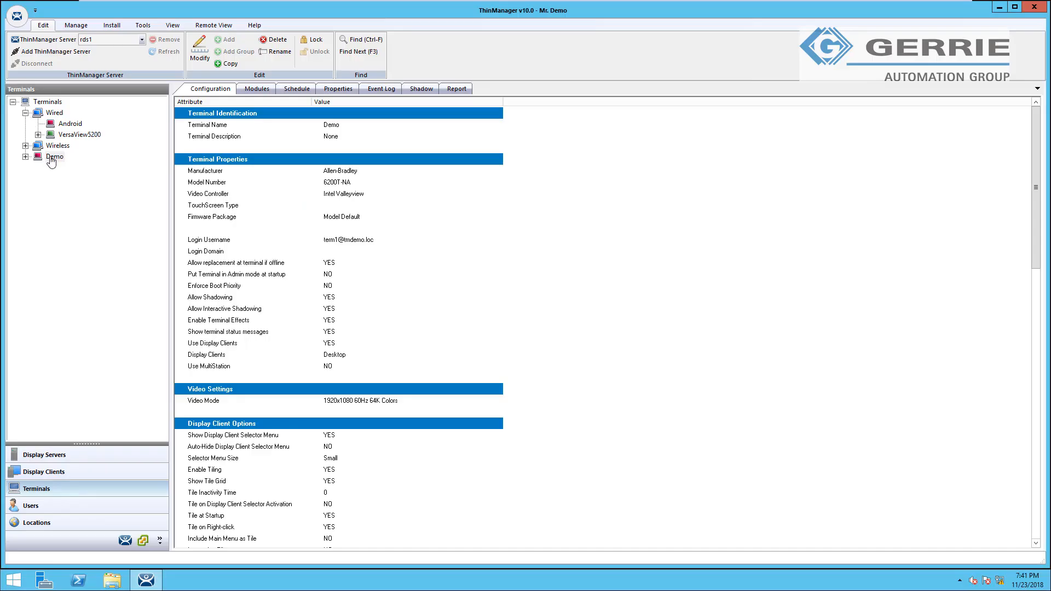
# Launch the Terminal Configuration Wizard for the Demo terminal from the Terminals tree
pyautogui.doubleClick(54, 157)
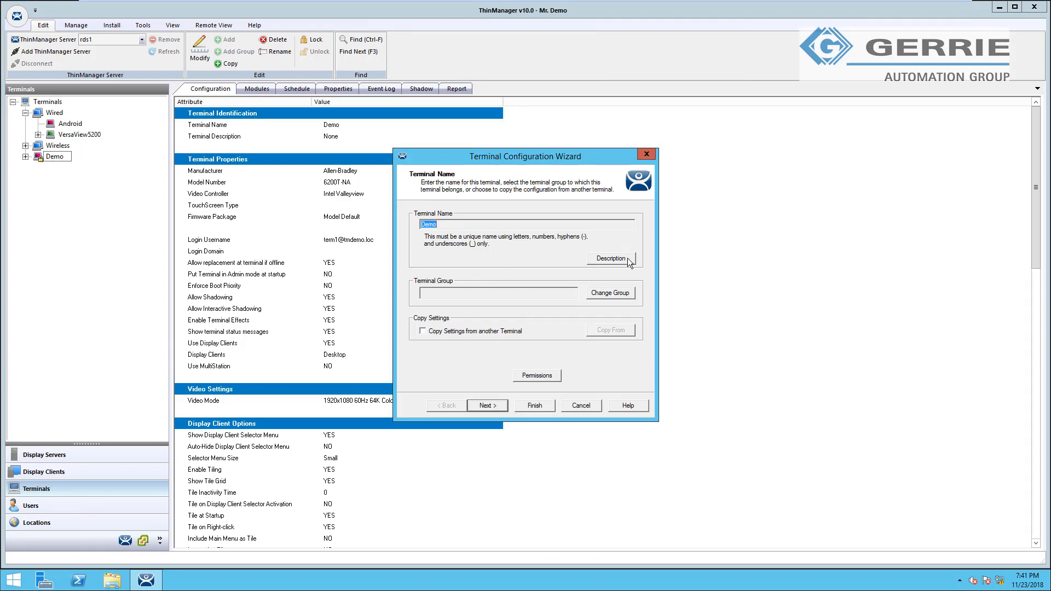
pyautogui.moveTo(540, 256)
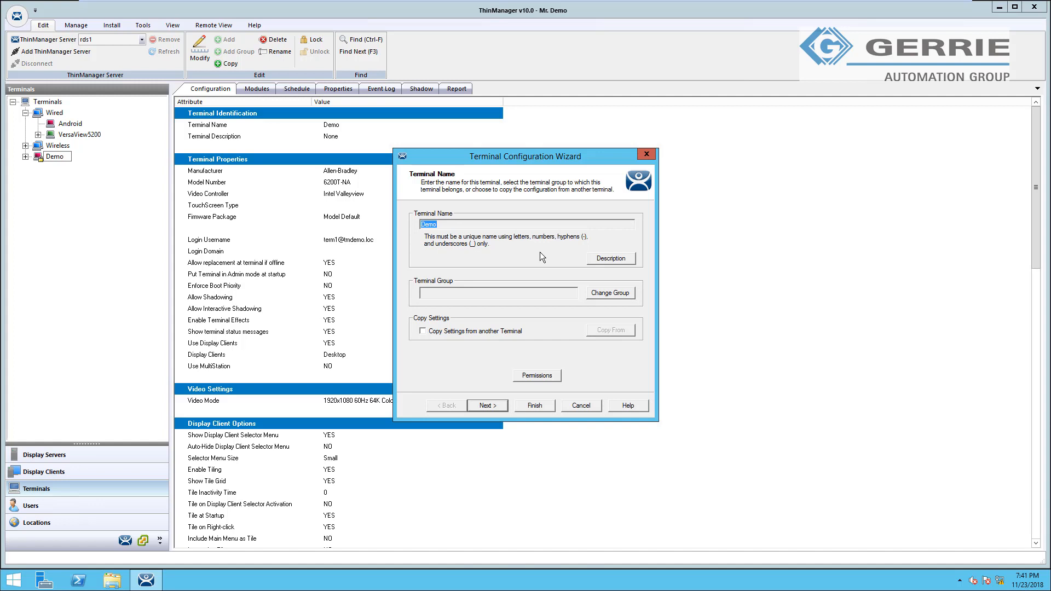
pyautogui.moveTo(536, 261)
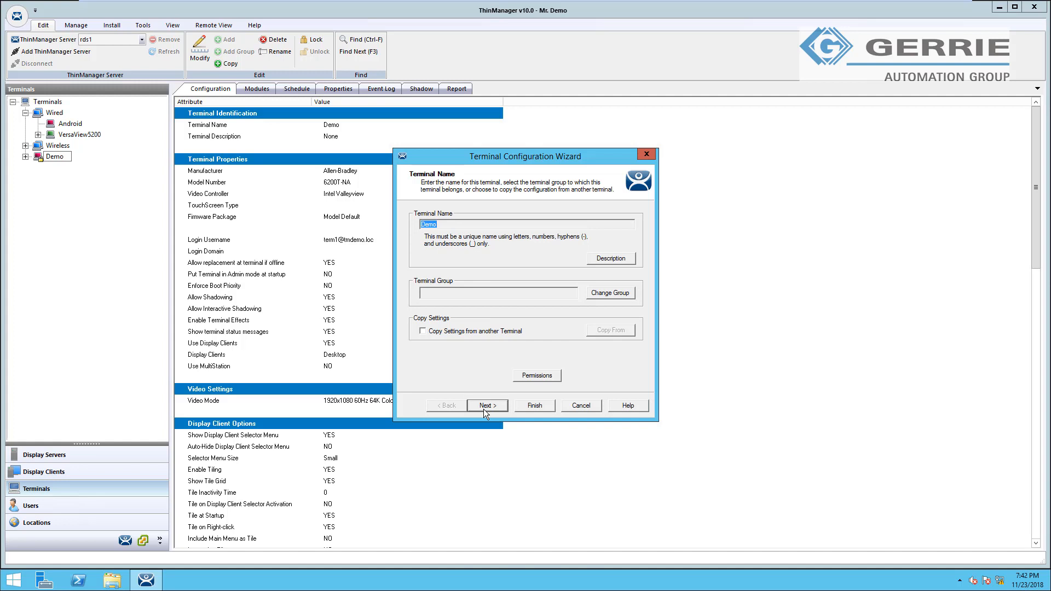
# Advance the Demo terminal's wizard from Terminal Name to Terminal Options
pyautogui.click(488, 405)
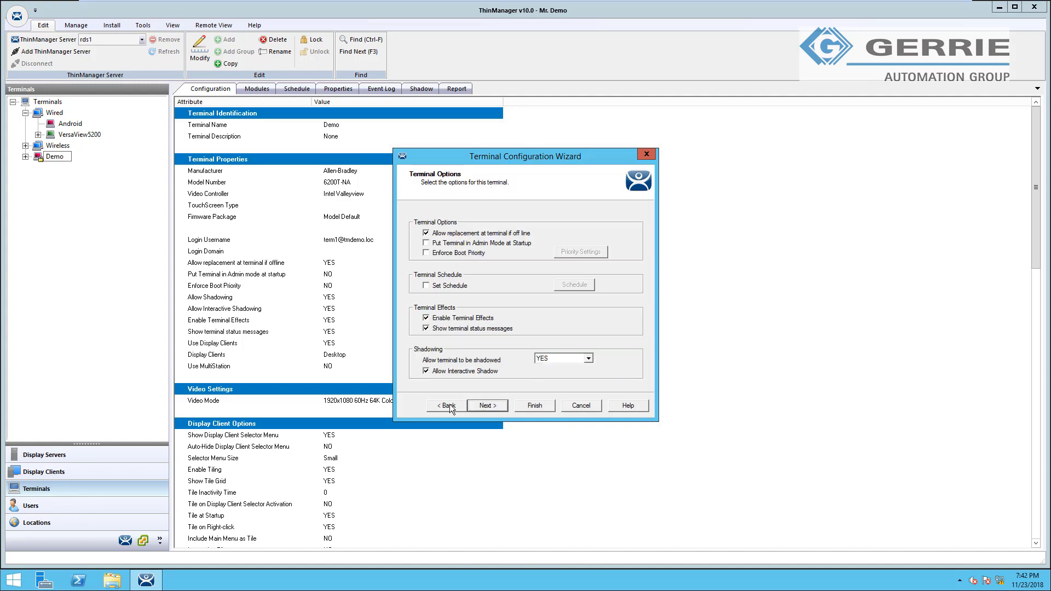
pyautogui.moveTo(534, 238)
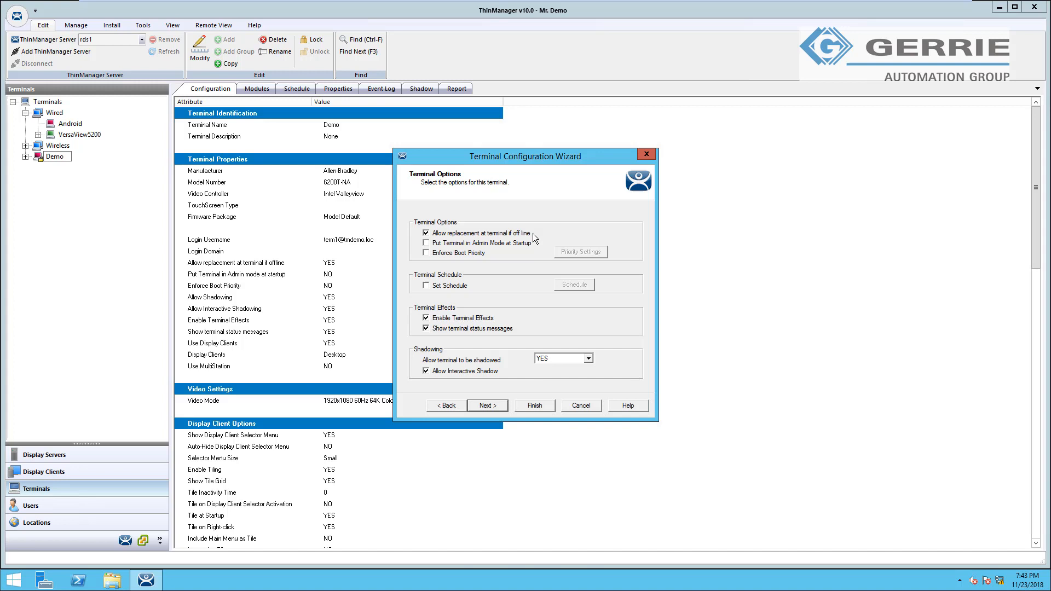
pyautogui.moveTo(540, 240)
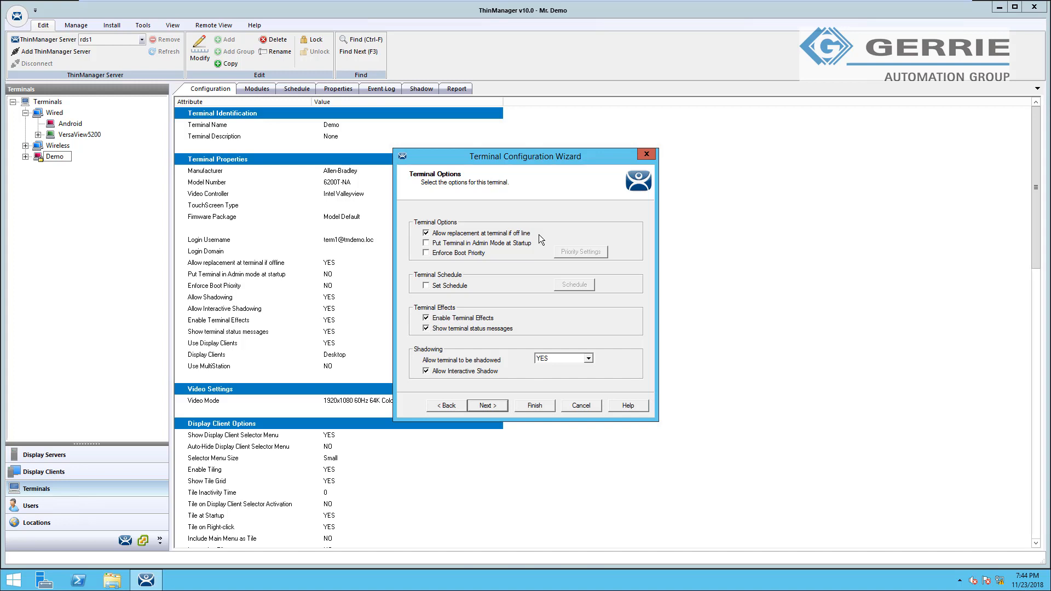
pyautogui.moveTo(530, 387)
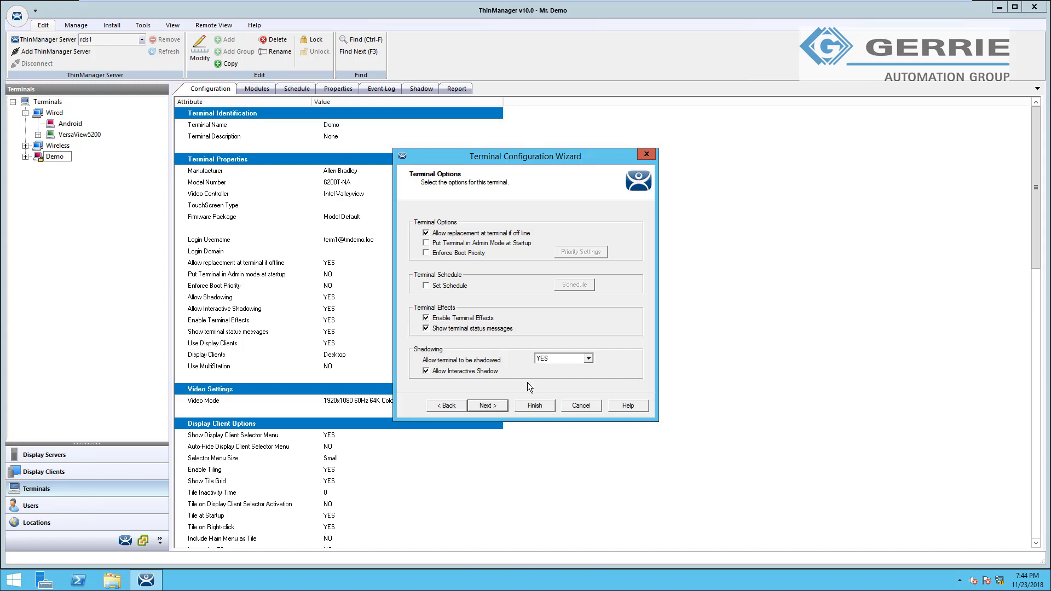
pyautogui.moveTo(592, 366)
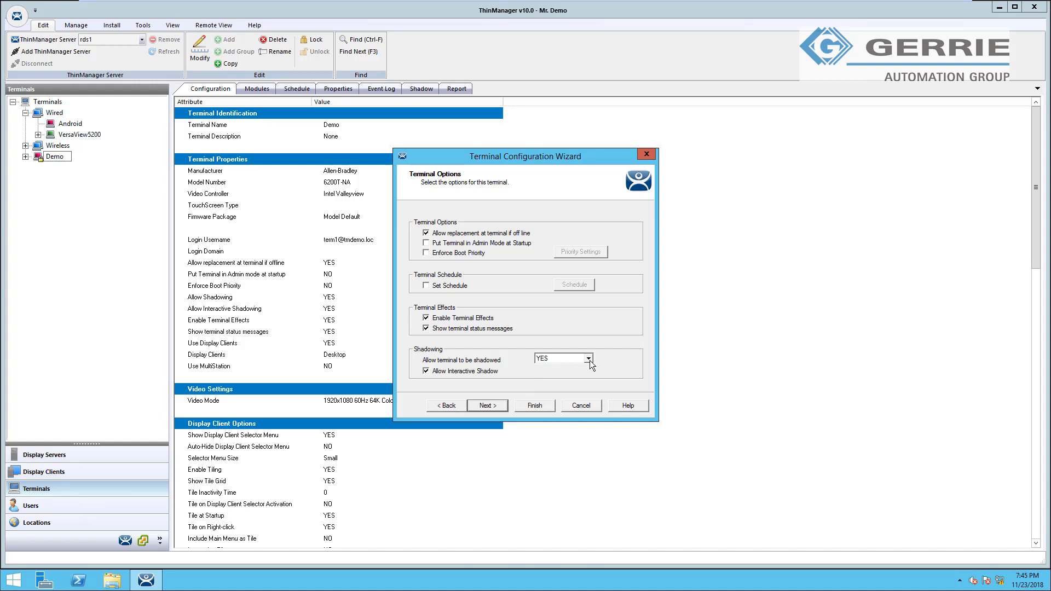
pyautogui.click(588, 358)
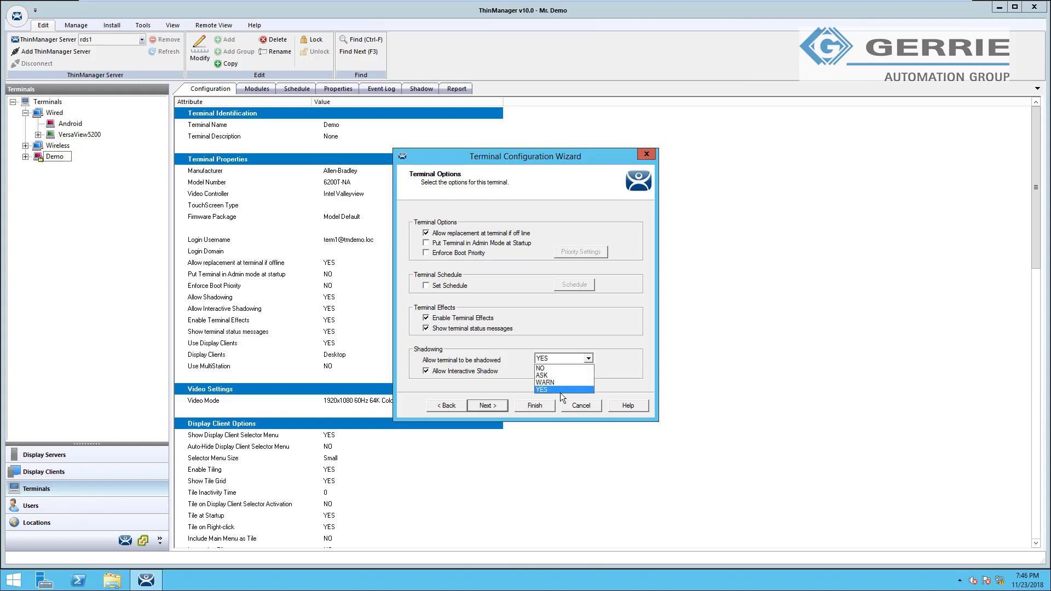
pyautogui.moveTo(563, 382)
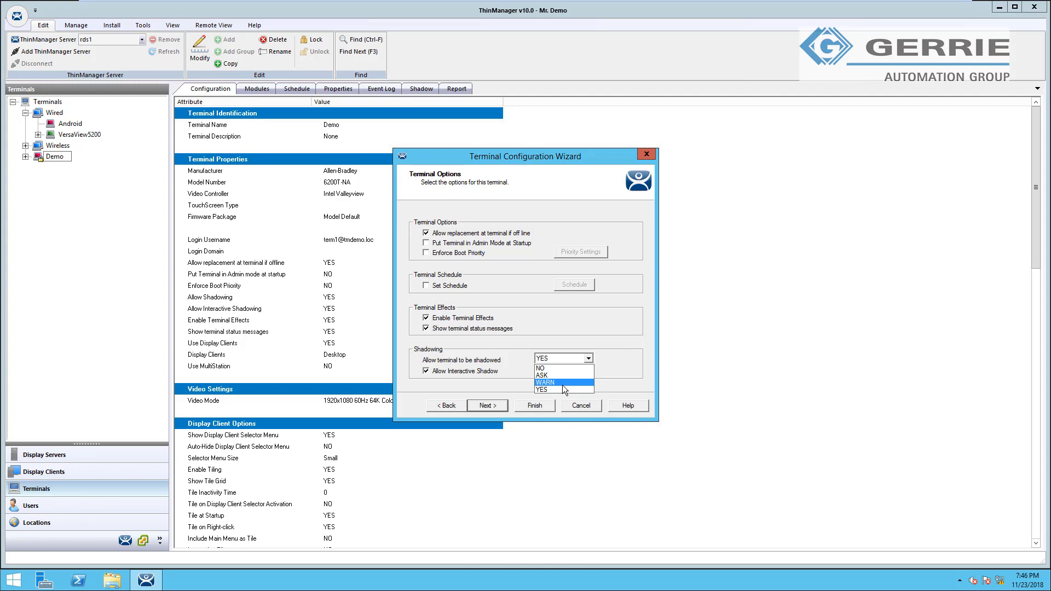
pyautogui.moveTo(567, 374)
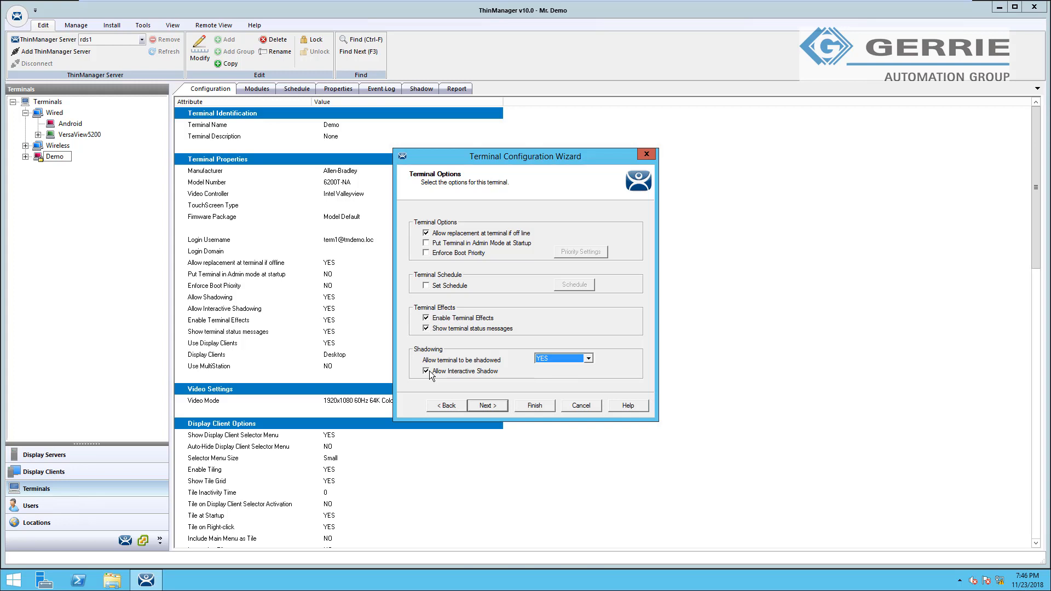
pyautogui.click(425, 372)
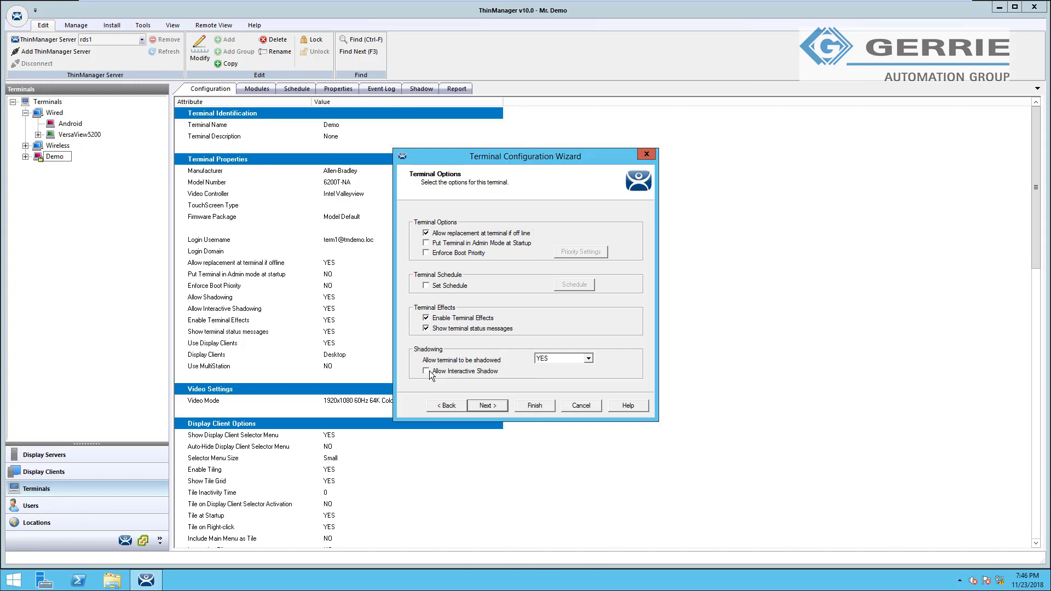
pyautogui.click(425, 371)
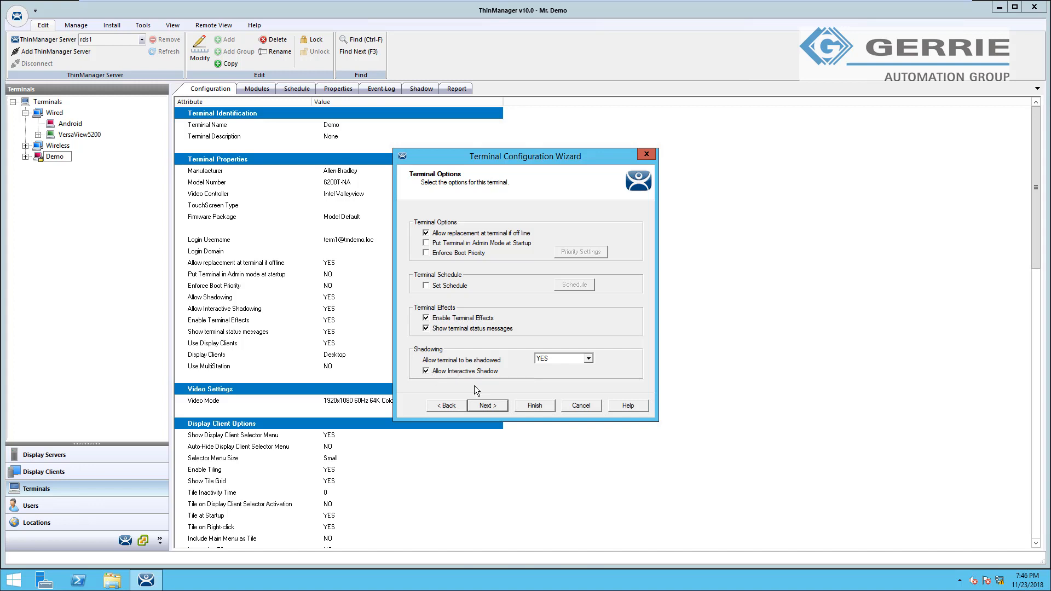
# Enable MultiMonitor on Terminal Mode Selection and reach MultiMonitor Video Settings
pyautogui.click(486, 405)
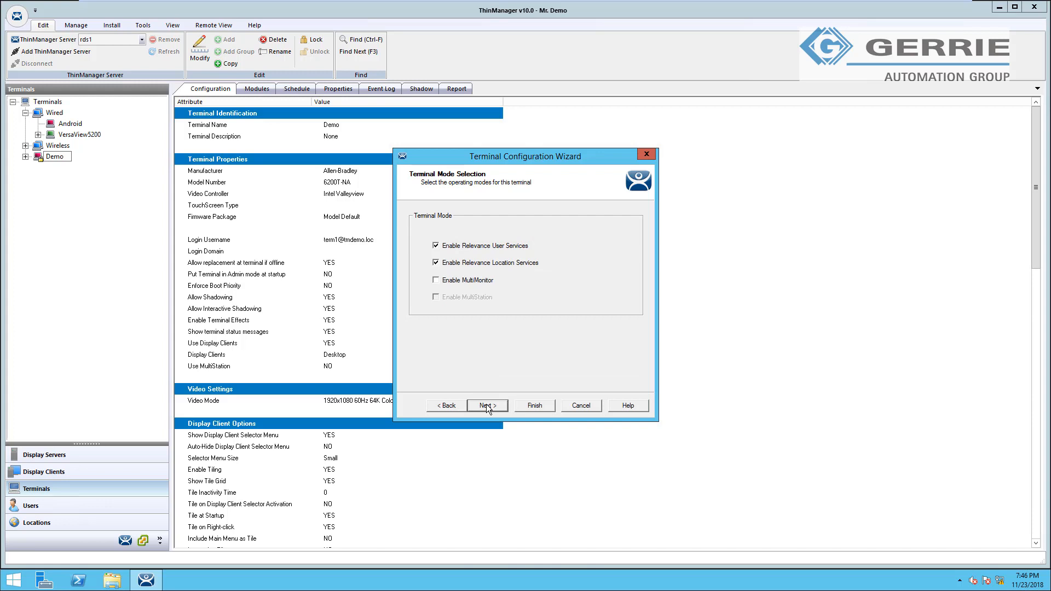
pyautogui.moveTo(536, 253)
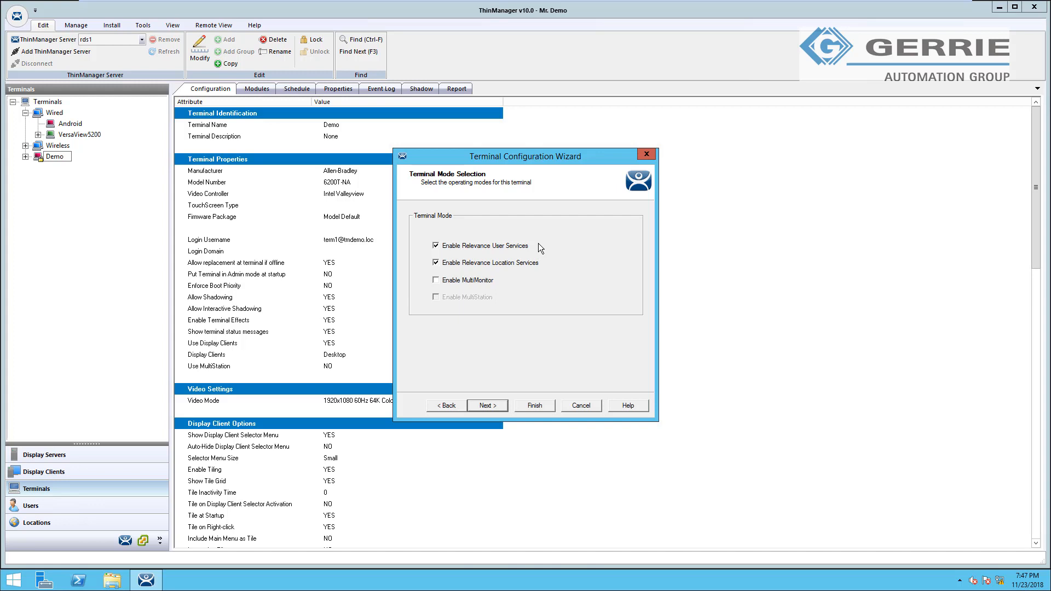
pyautogui.moveTo(10, 503)
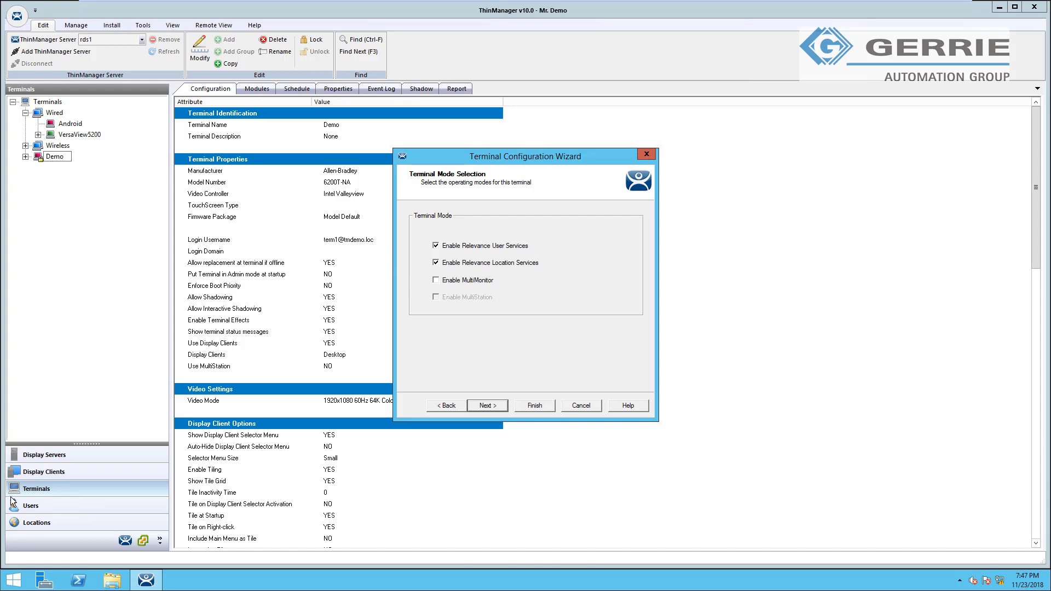
pyautogui.moveTo(36, 532)
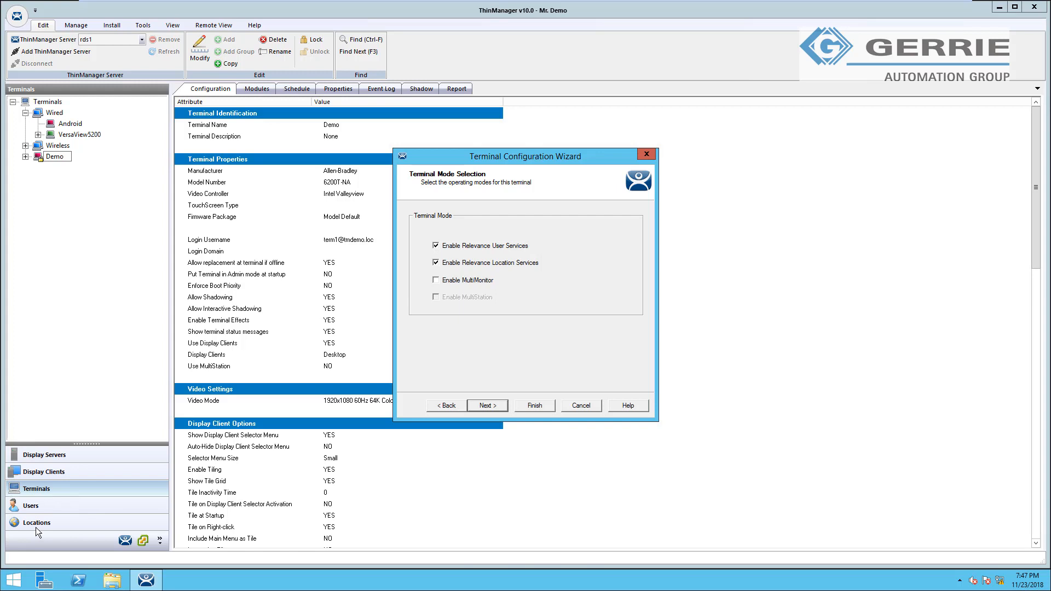
pyautogui.moveTo(480, 289)
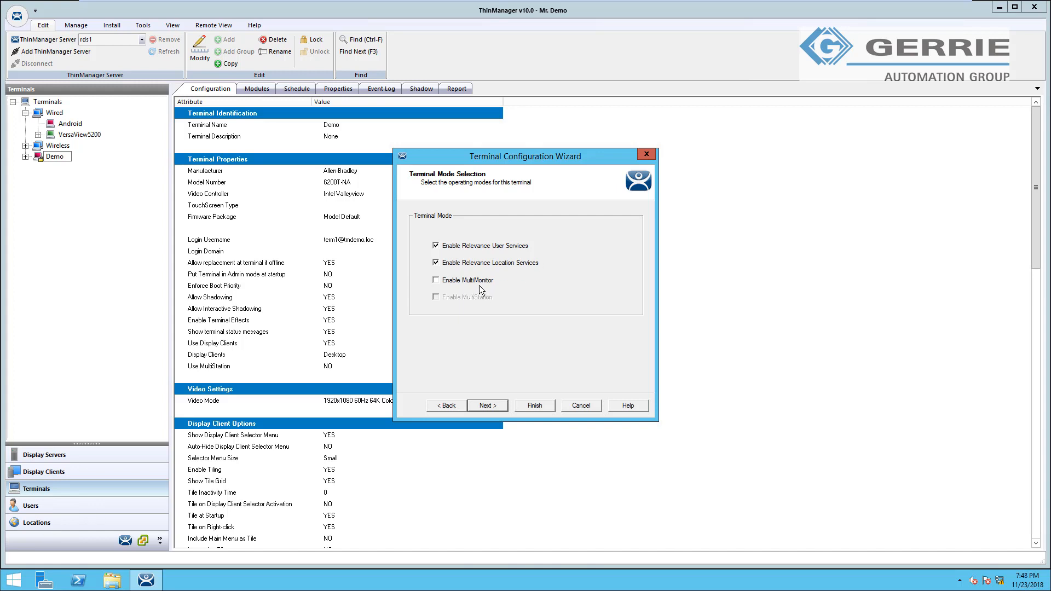
pyautogui.moveTo(478, 287)
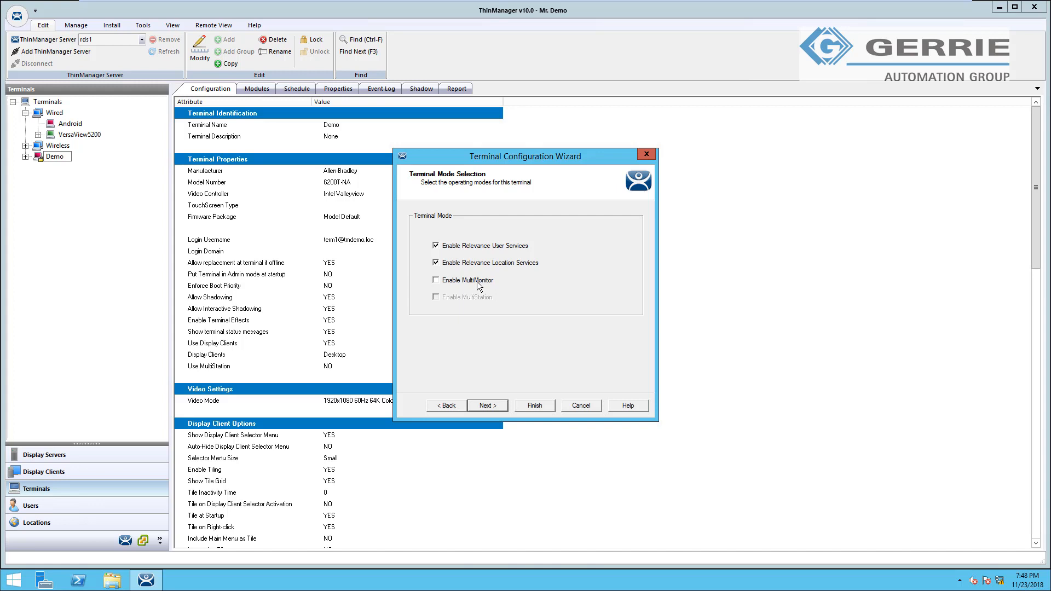
pyautogui.click(485, 405)
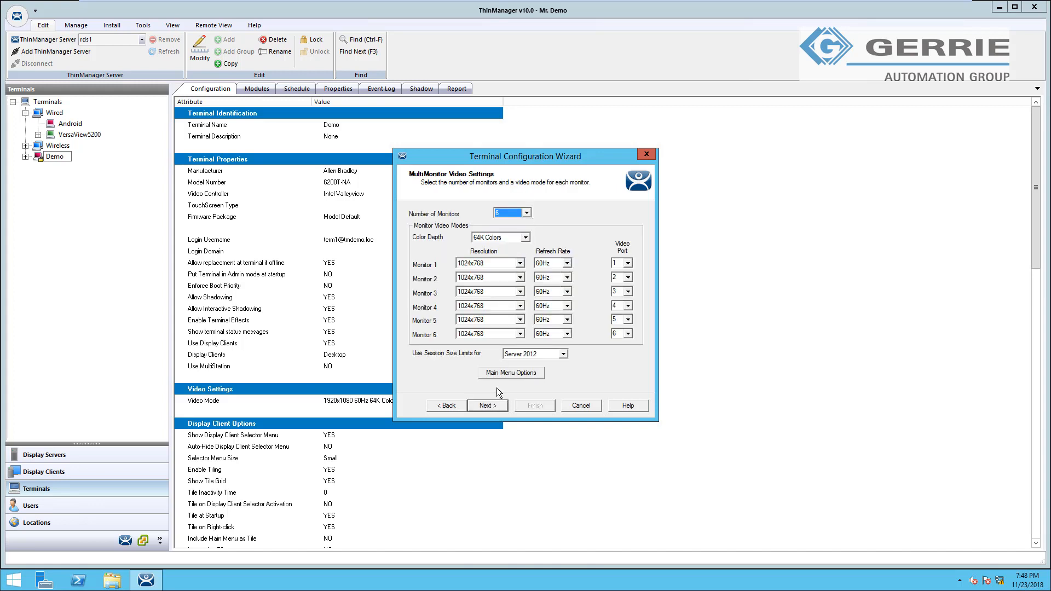
# Set Number of Monitors to 3 at 1024x768/60Hz and continue to Monitor Layout
pyautogui.click(520, 262)
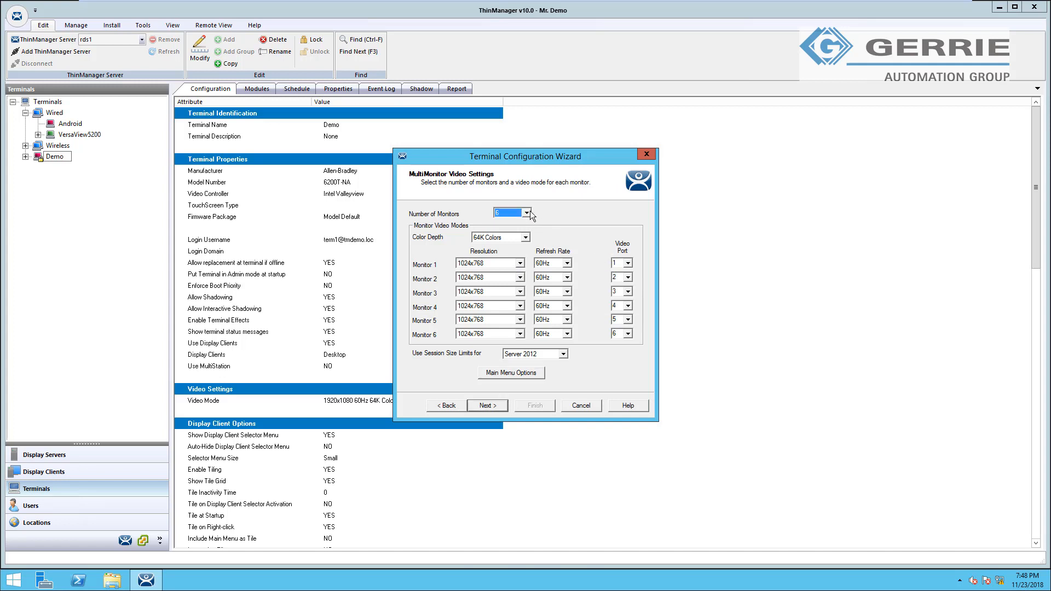
pyautogui.click(528, 213)
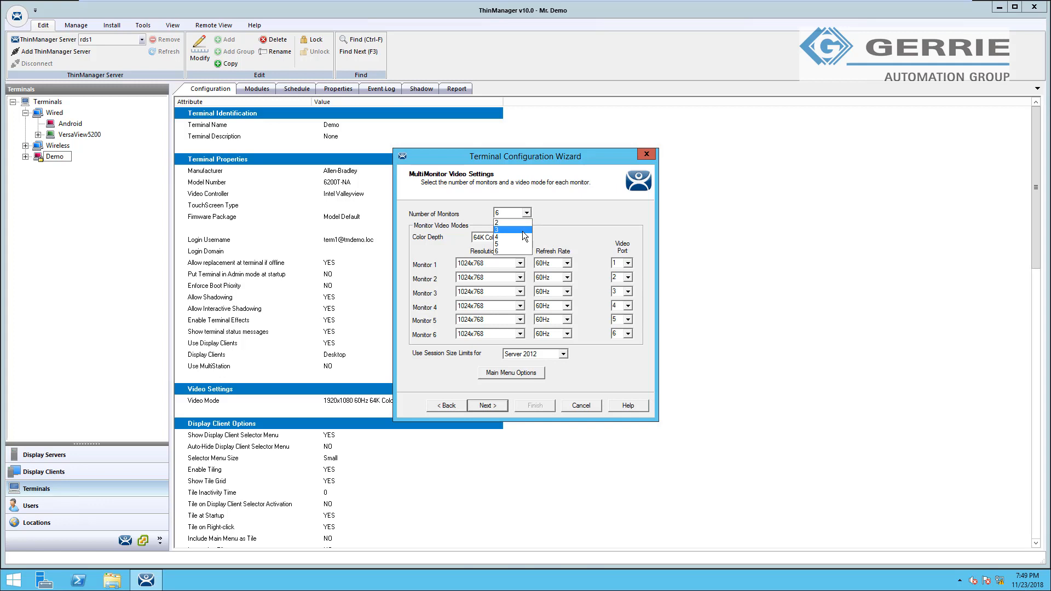
pyautogui.click(510, 230)
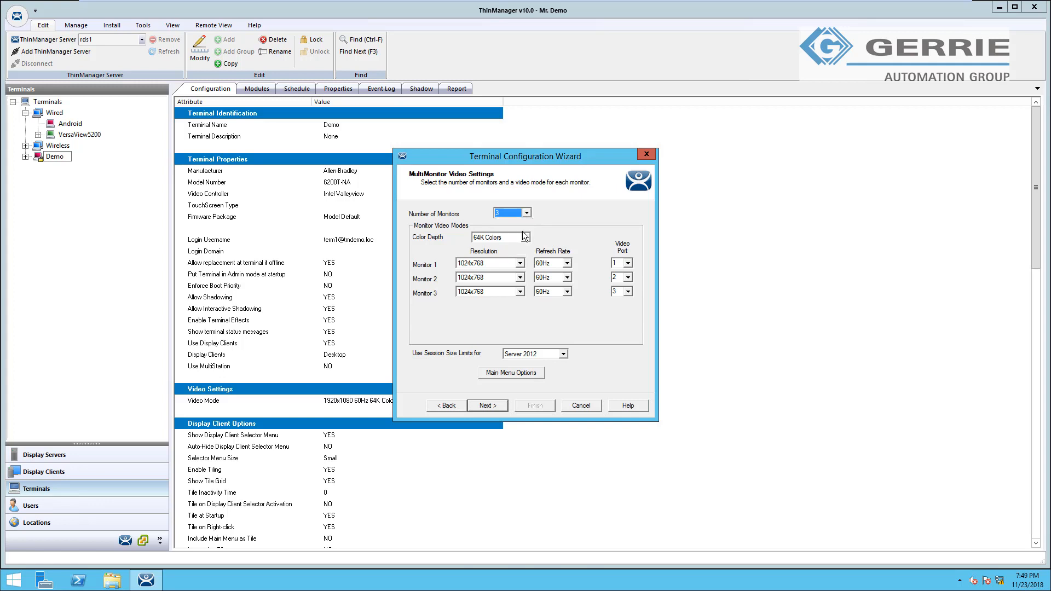
pyautogui.moveTo(499, 318)
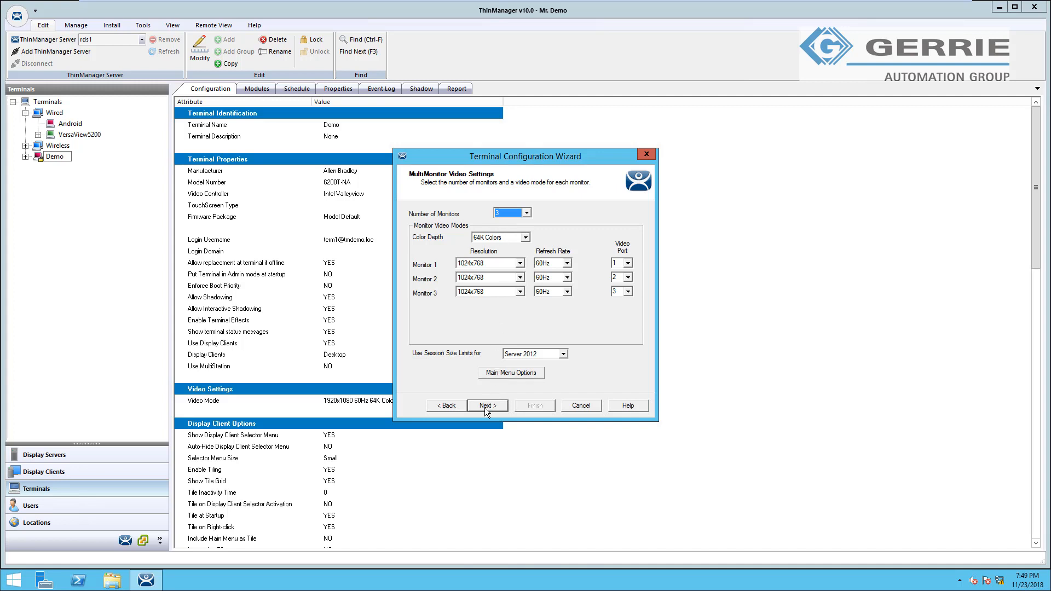
pyautogui.click(486, 405)
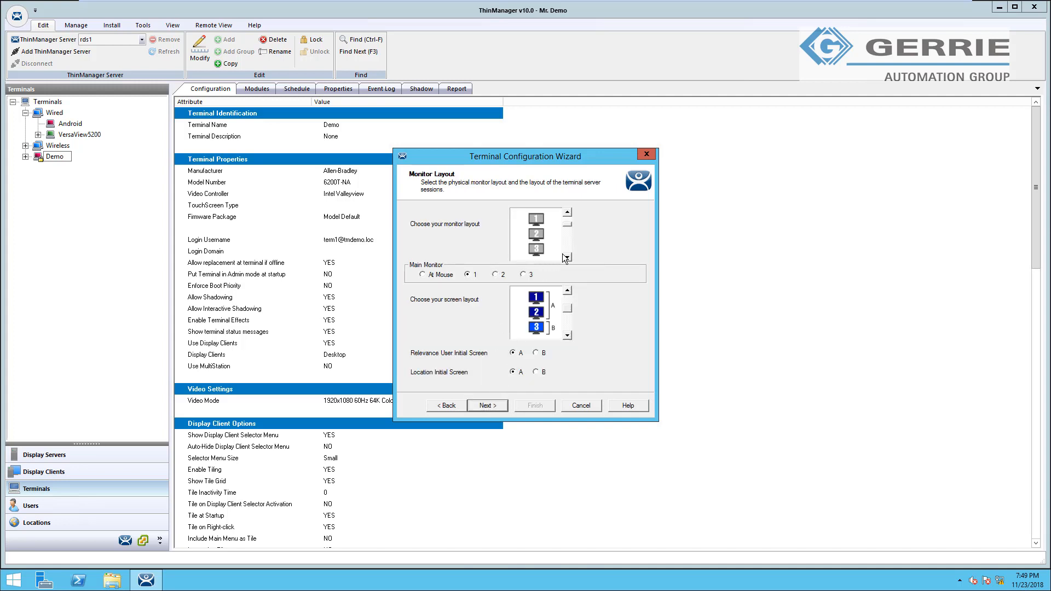
# Choose the one-over-two monitor layout and continue to Display Client Selection
pyautogui.click(565, 259)
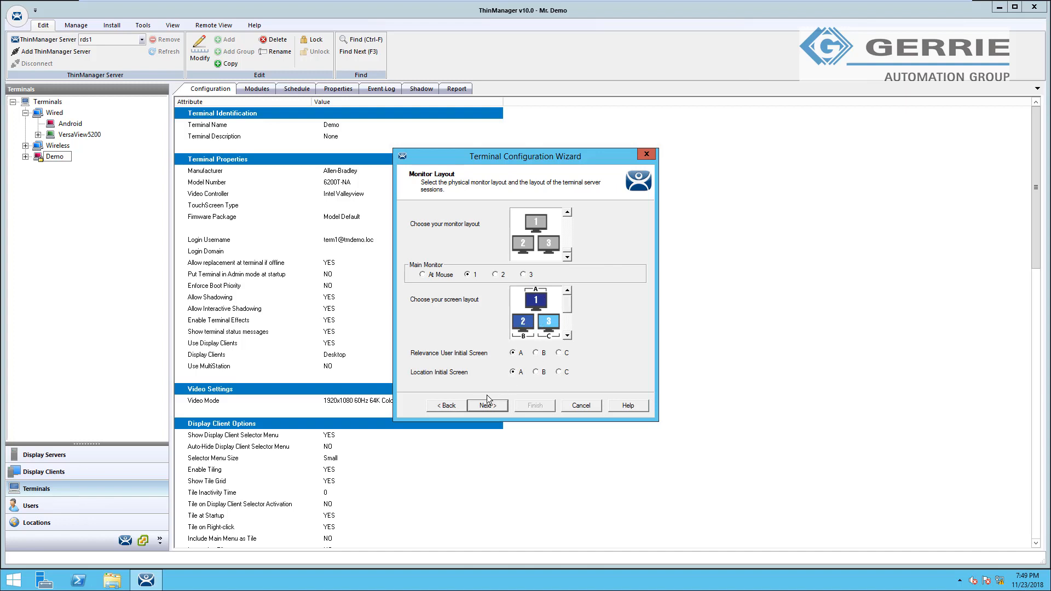
pyautogui.click(486, 405)
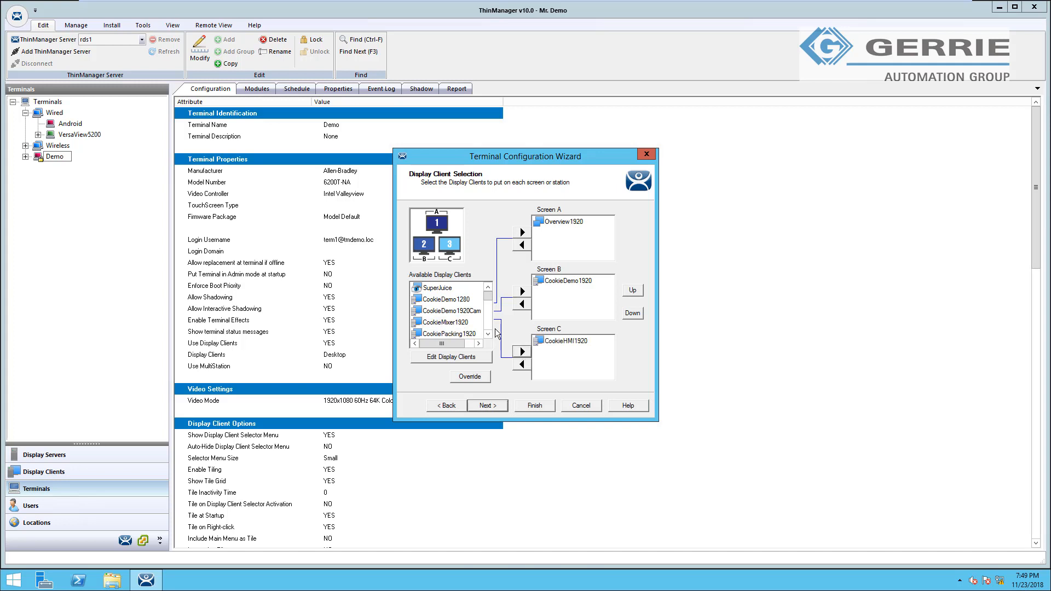
# Add CookiePackaging1920 and CookieMixer1920 to Screen C, CookieDemo1920Cam to Screen B, then reach Screen Options
pyautogui.click(522, 348)
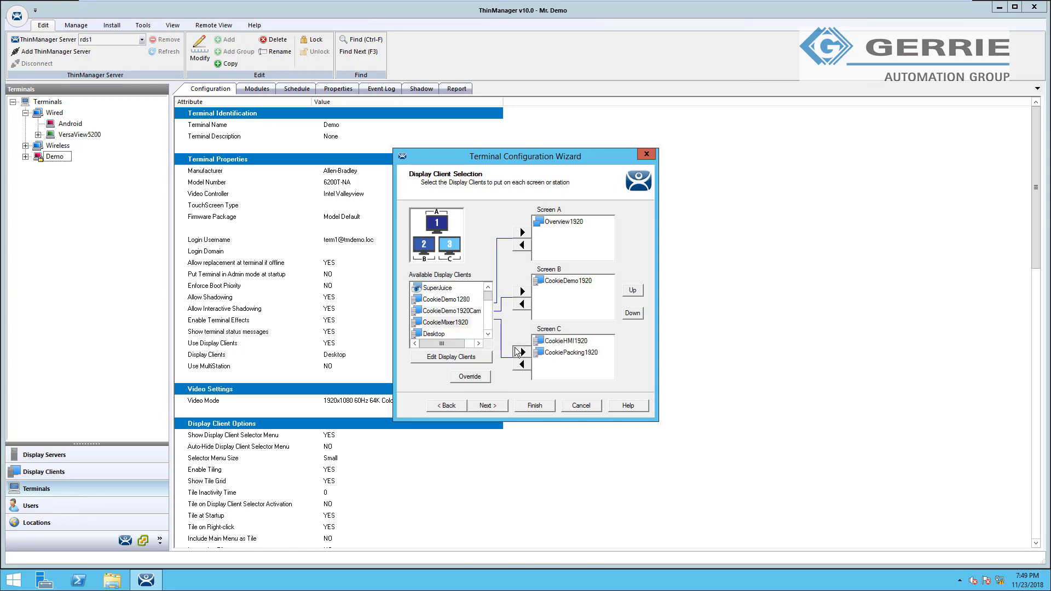
pyautogui.click(521, 303)
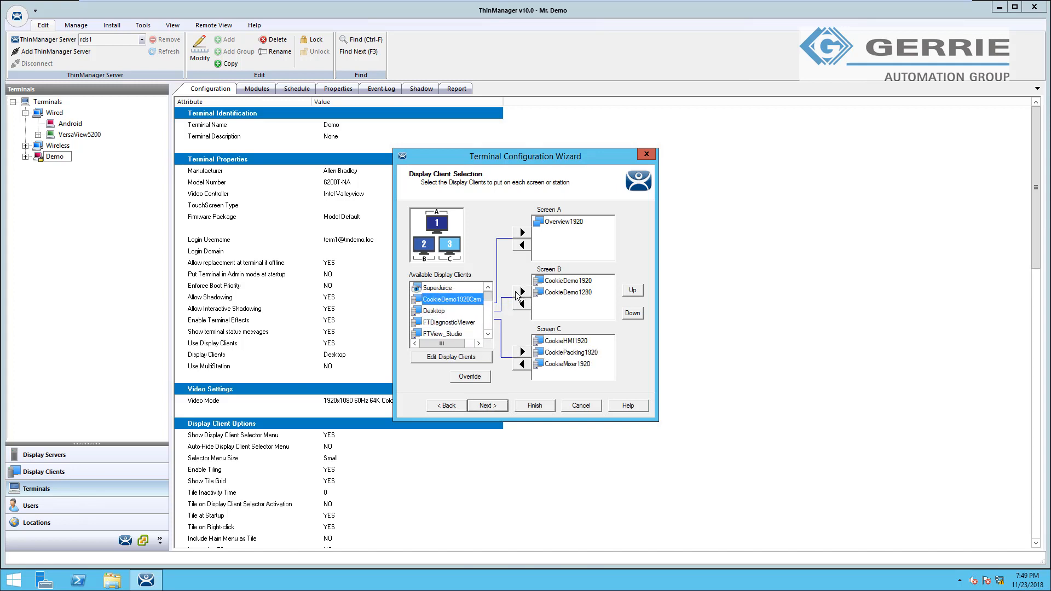
pyautogui.click(522, 234)
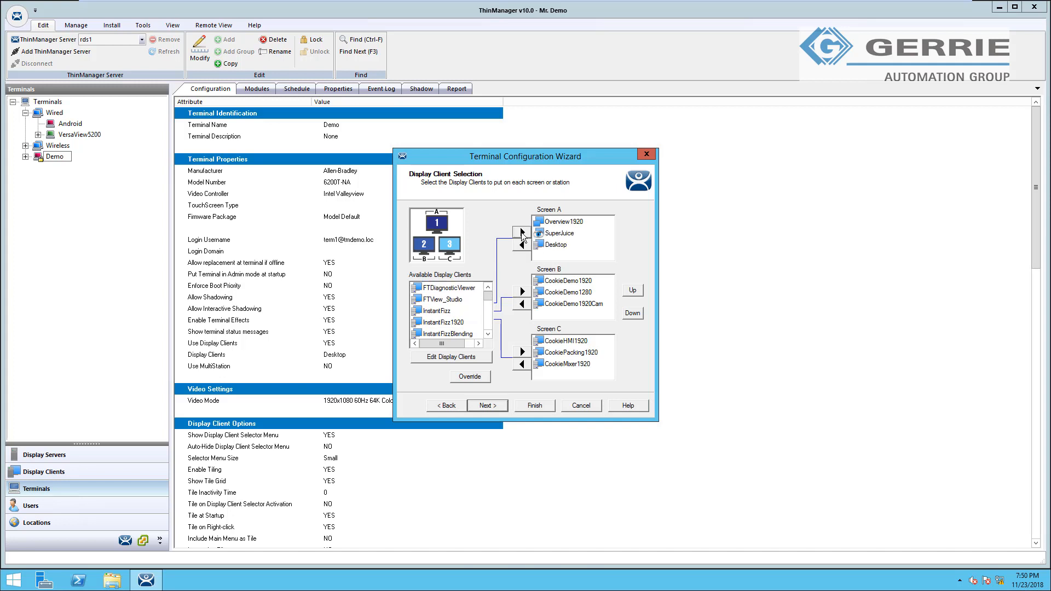
pyautogui.click(486, 405)
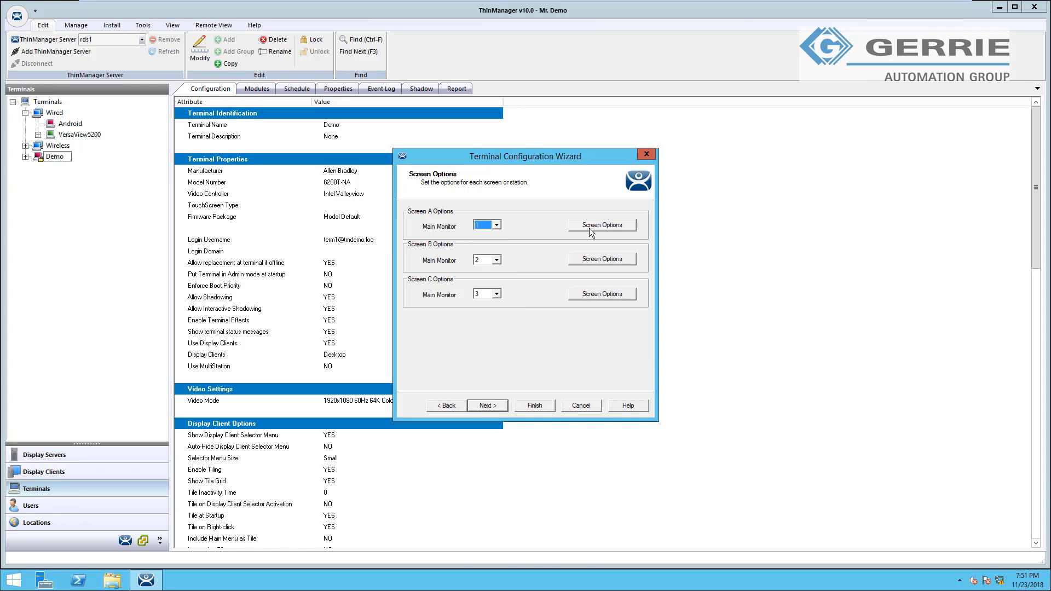
# Check Screen A's options, then go back and uncheck Enable MultiMonitor on Terminal Mode Selection
pyautogui.click(601, 225)
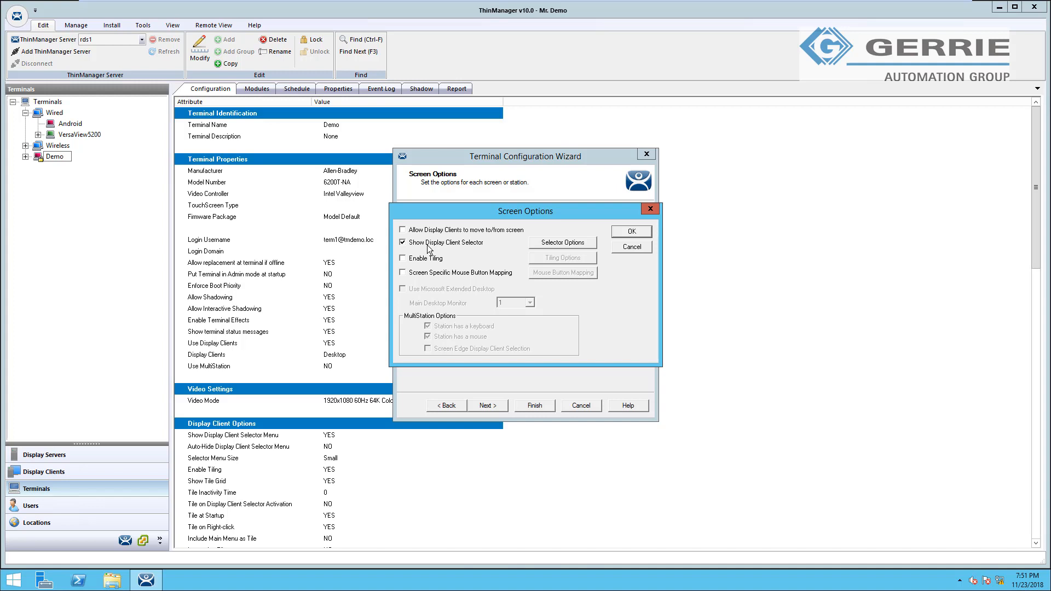
pyautogui.moveTo(433, 267)
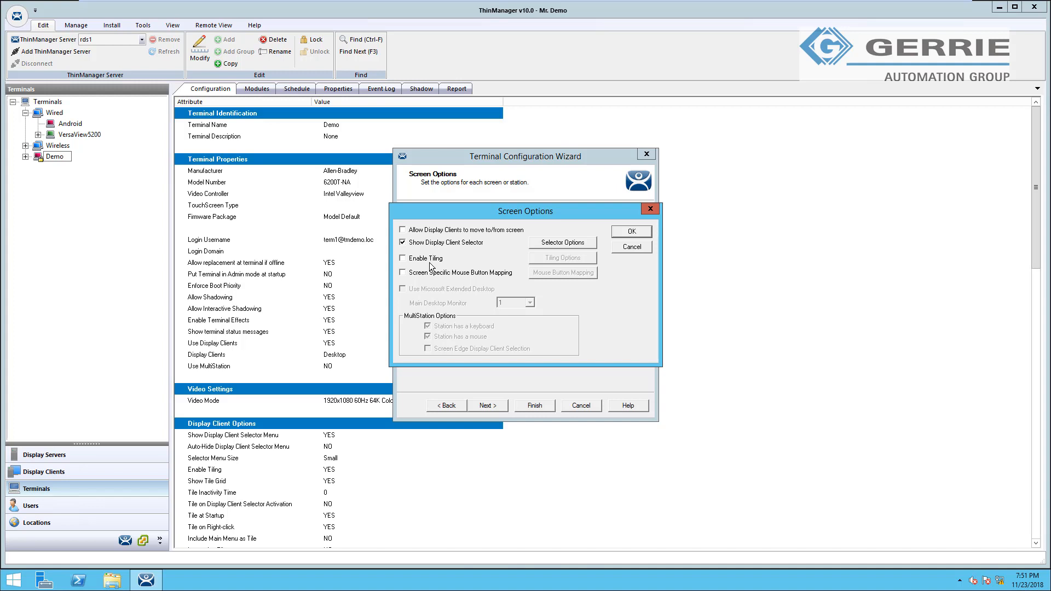
pyautogui.moveTo(488, 255)
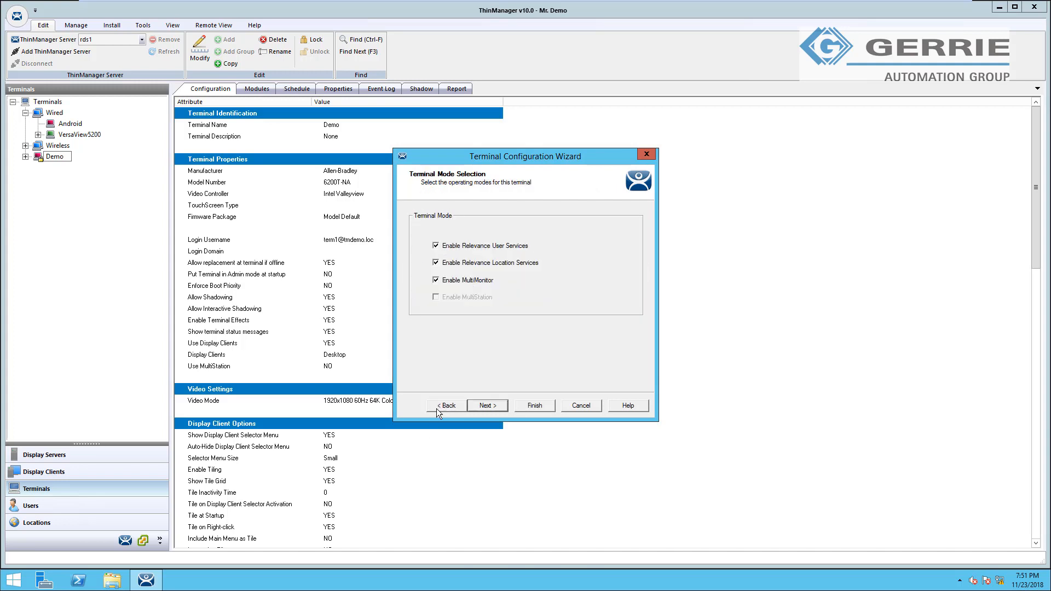
pyautogui.click(436, 279)
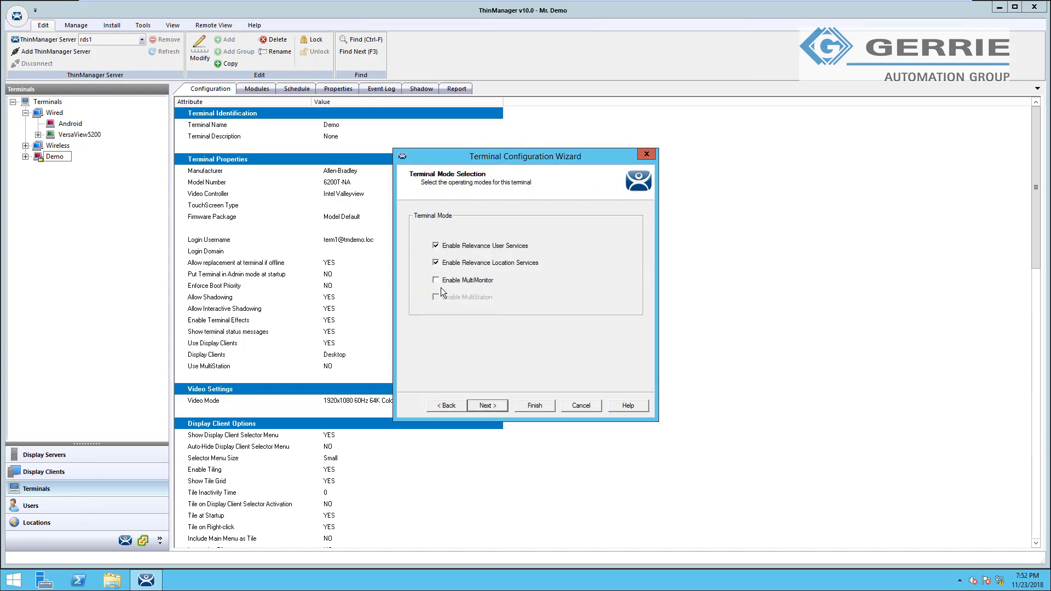
pyautogui.moveTo(473, 387)
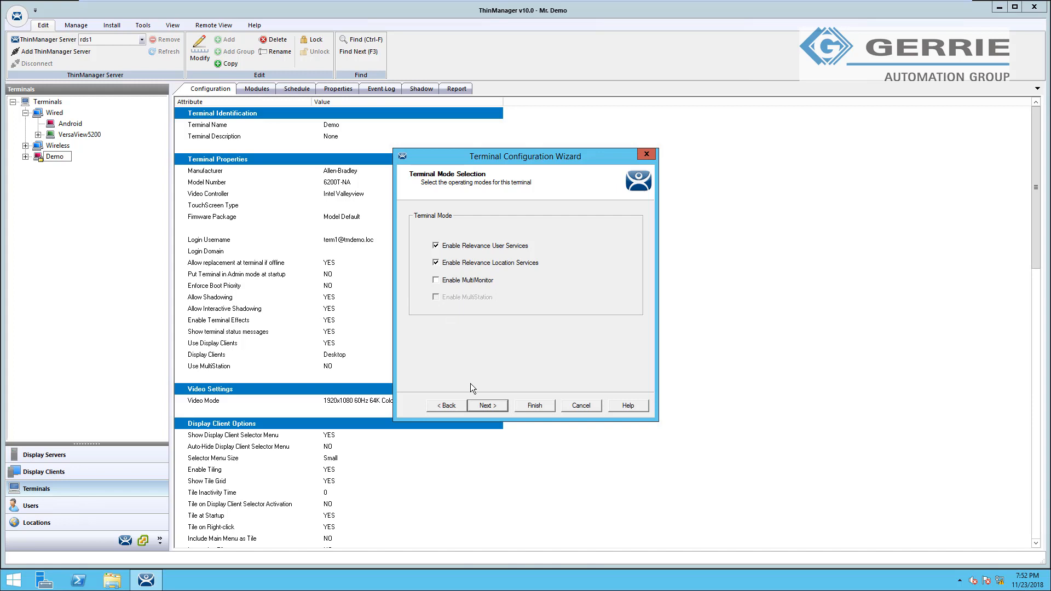
# Remove Overview1920, SuperJuice, CookieDemo1920, CookieHMI1920, CookiePackaging1920 and CookieMixer1920, leaving Desktop, CookieDemo1280 and CookieDemo1920Cam
pyautogui.click(486, 405)
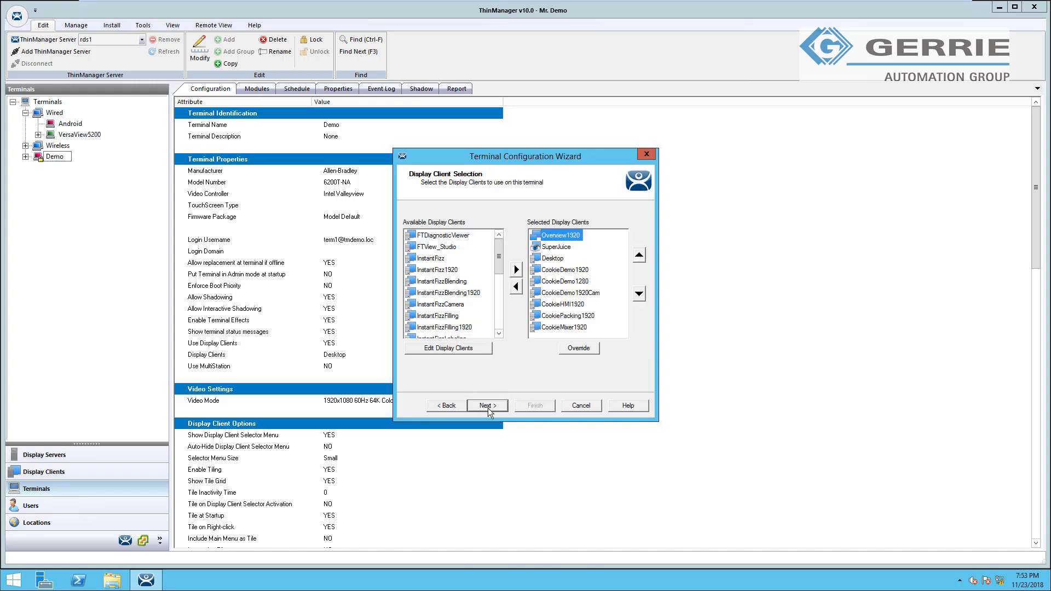
pyautogui.moveTo(530, 186)
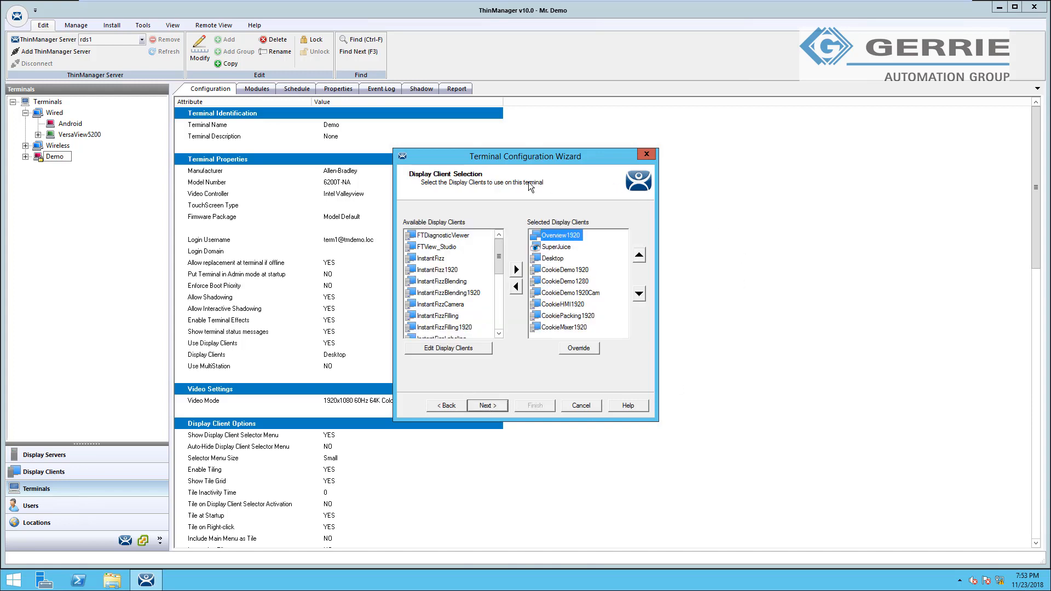
pyautogui.moveTo(603, 302)
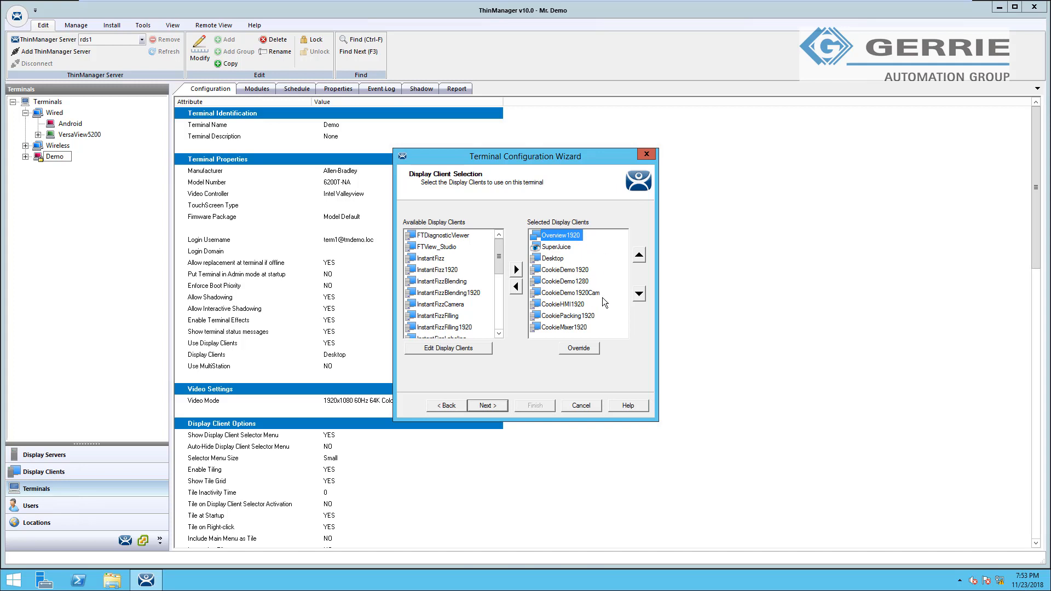
pyautogui.moveTo(549, 338)
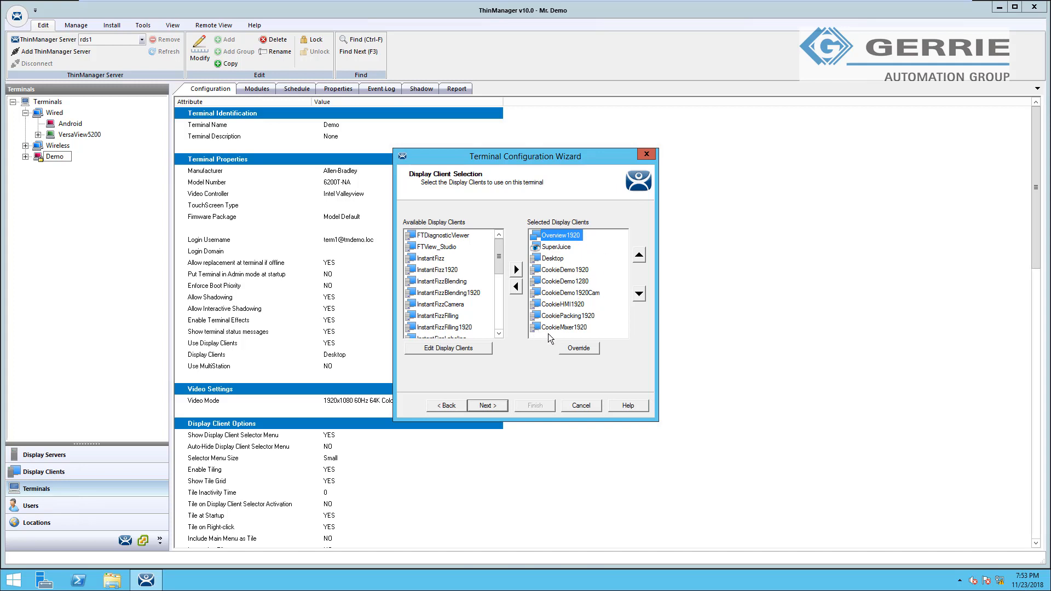
pyautogui.moveTo(530, 293)
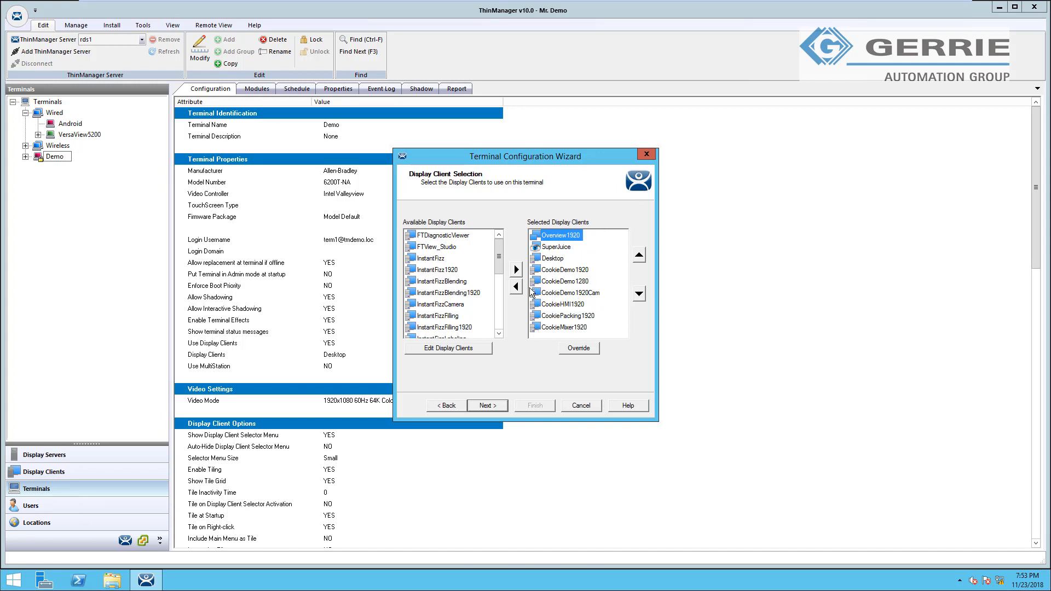
pyautogui.click(551, 258)
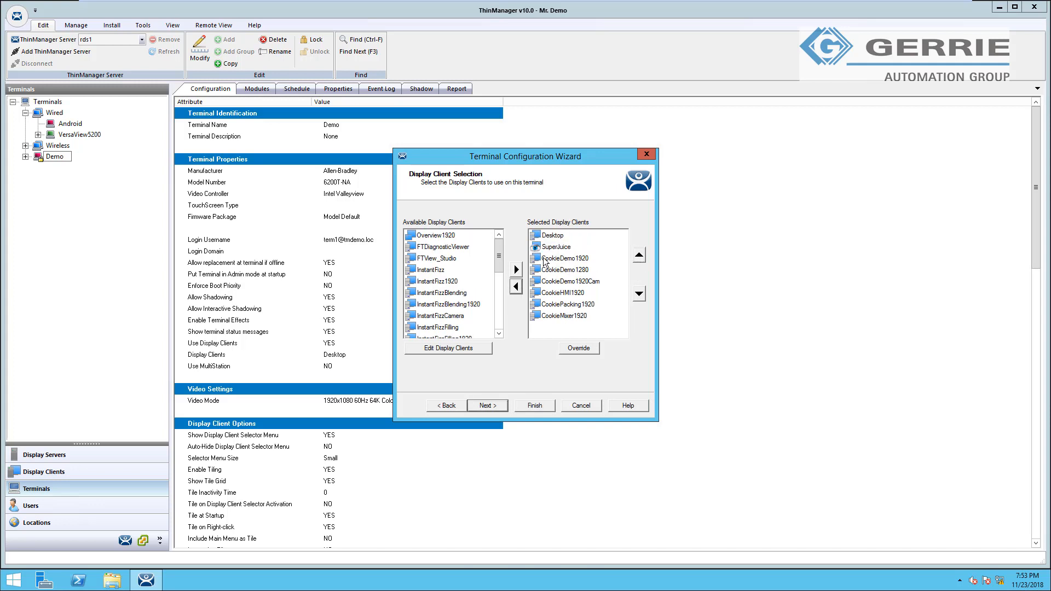
pyautogui.click(516, 286)
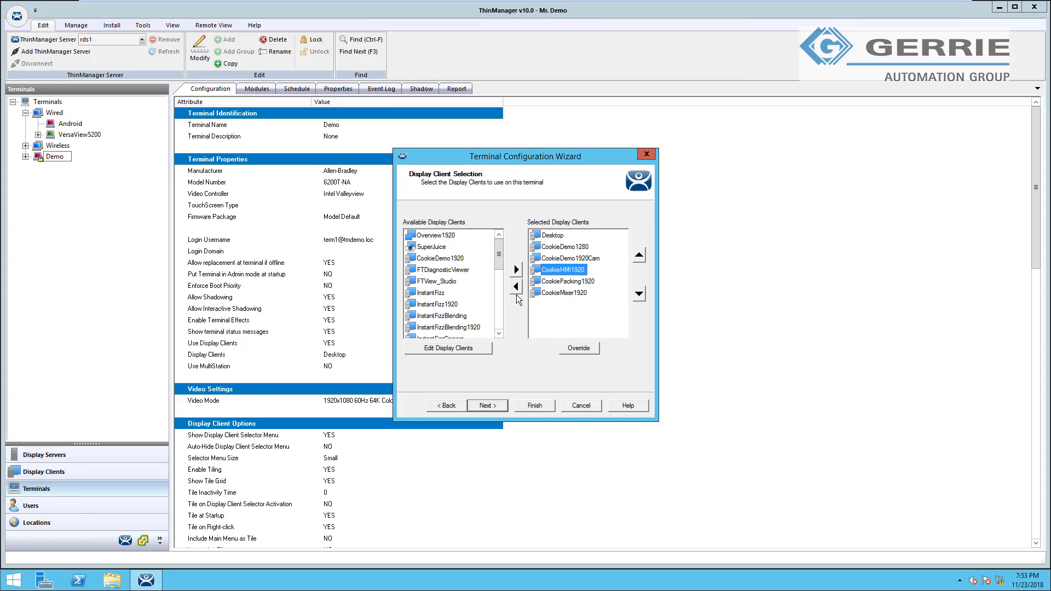
pyautogui.click(514, 286)
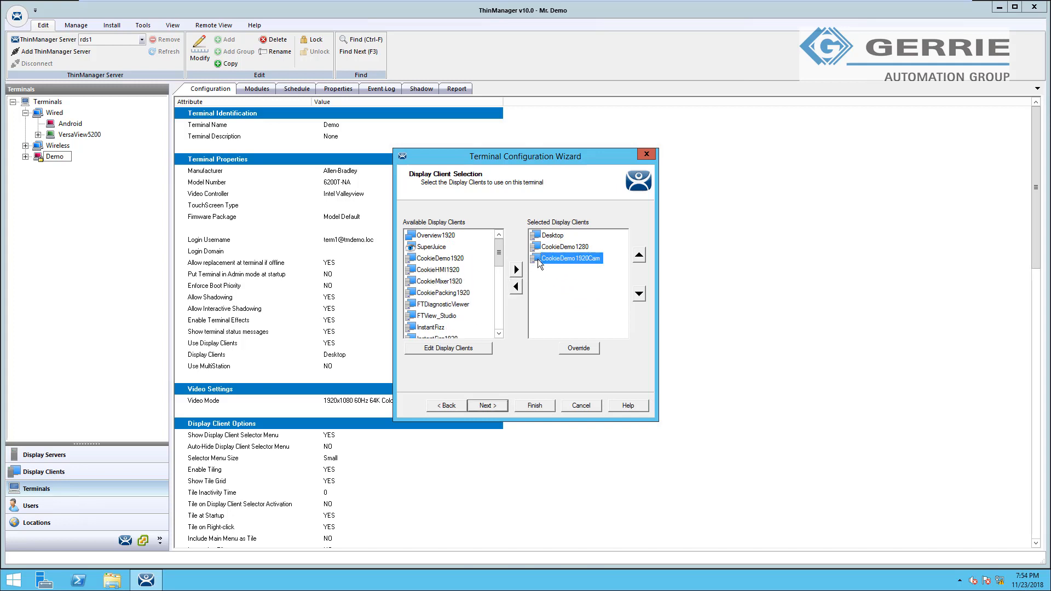
pyautogui.click(486, 405)
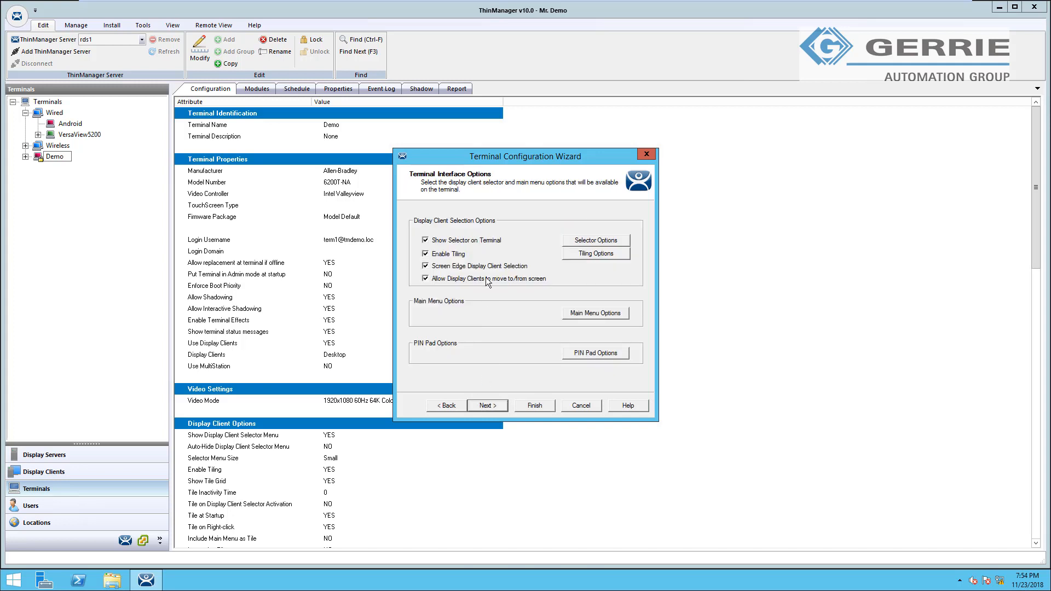
pyautogui.moveTo(434, 314)
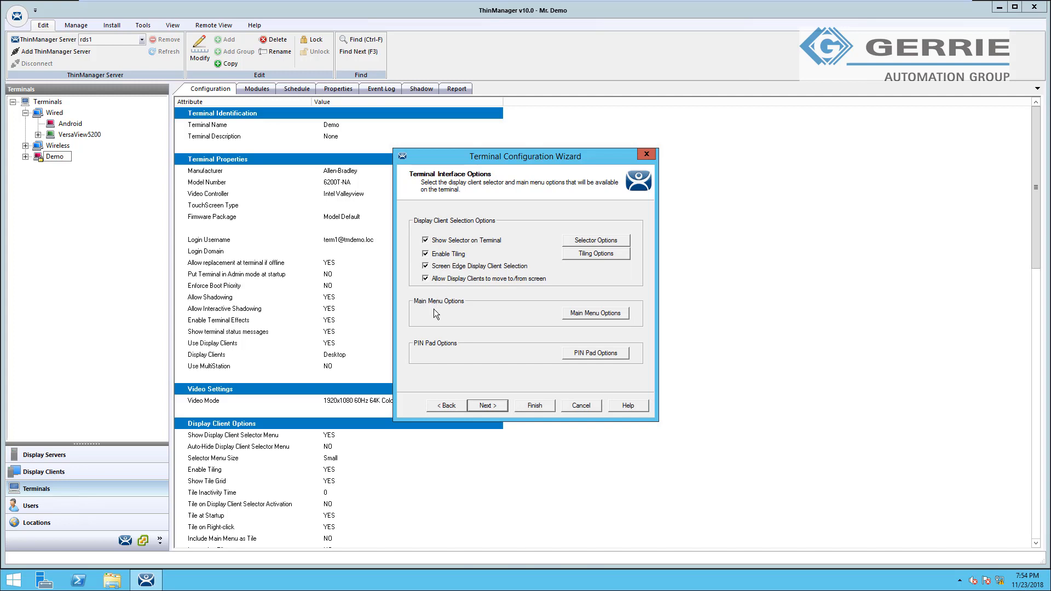
pyautogui.moveTo(429, 243)
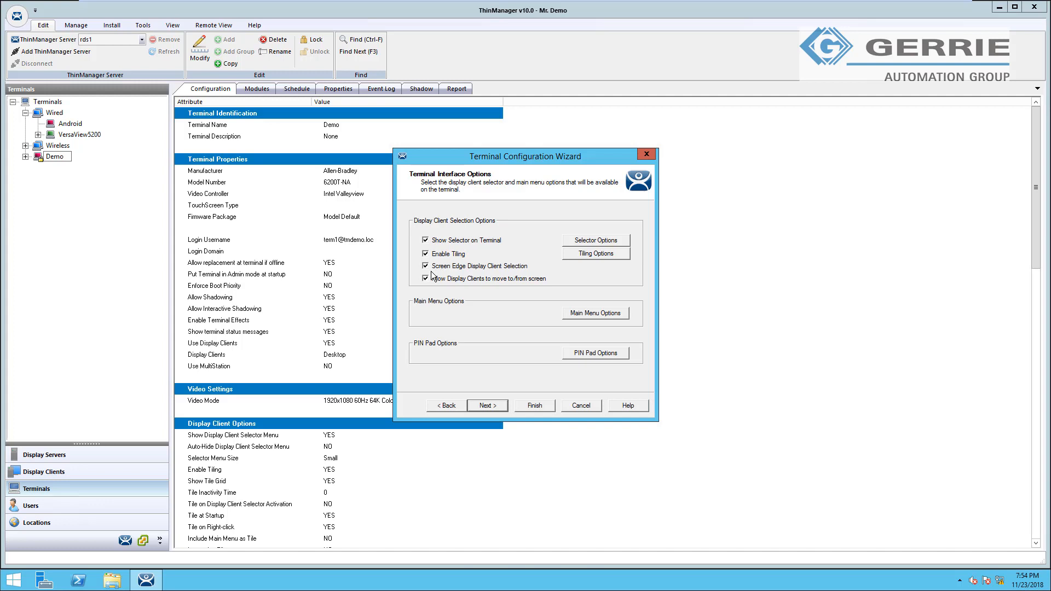
pyautogui.moveTo(900, 273)
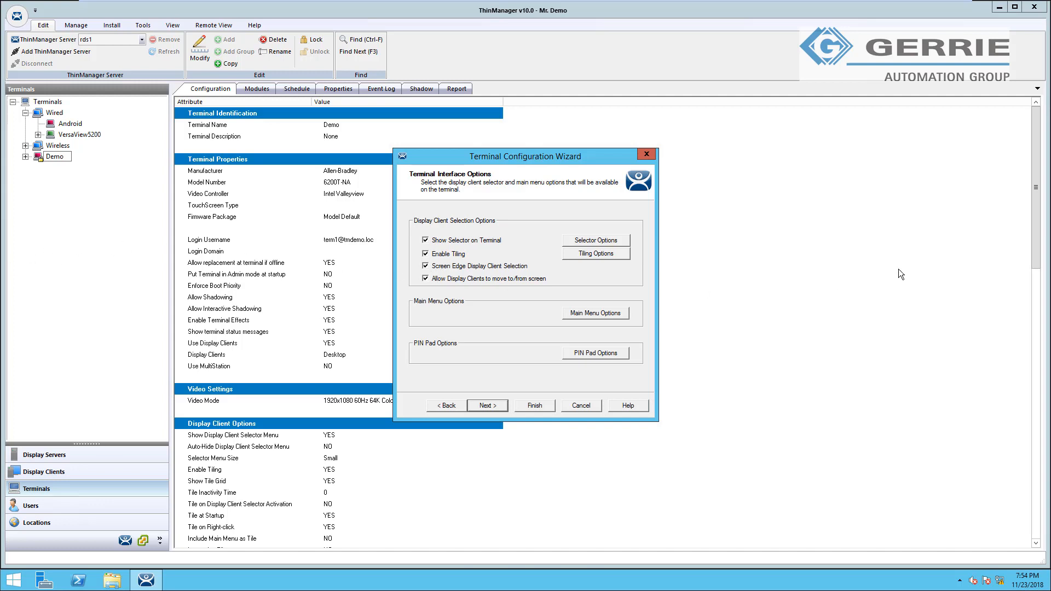
pyautogui.moveTo(539, 300)
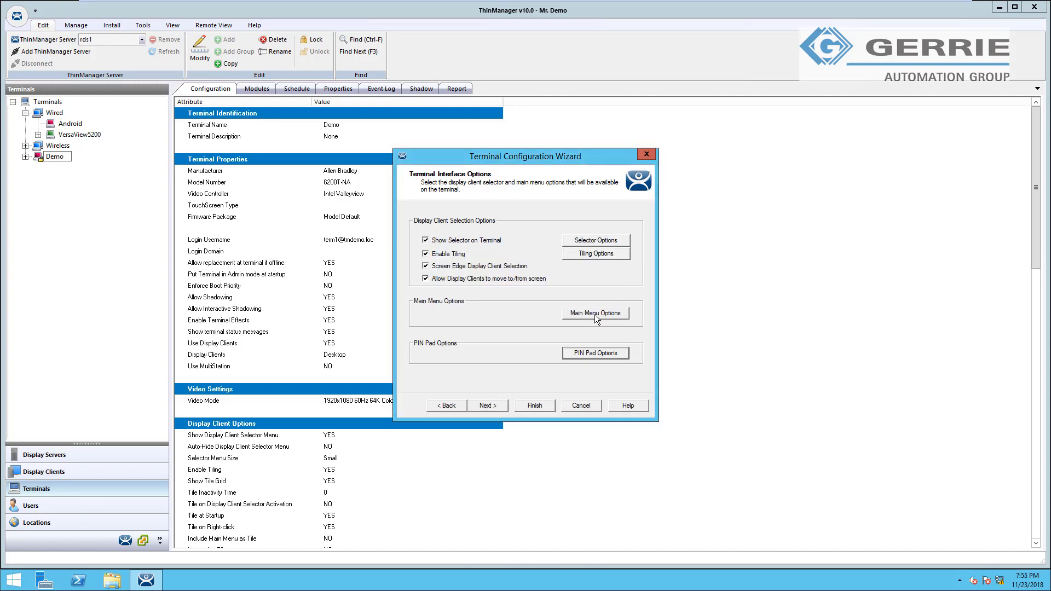
# Check Main Menu Options unchanged and continue to the Relevance Options page
pyautogui.click(595, 313)
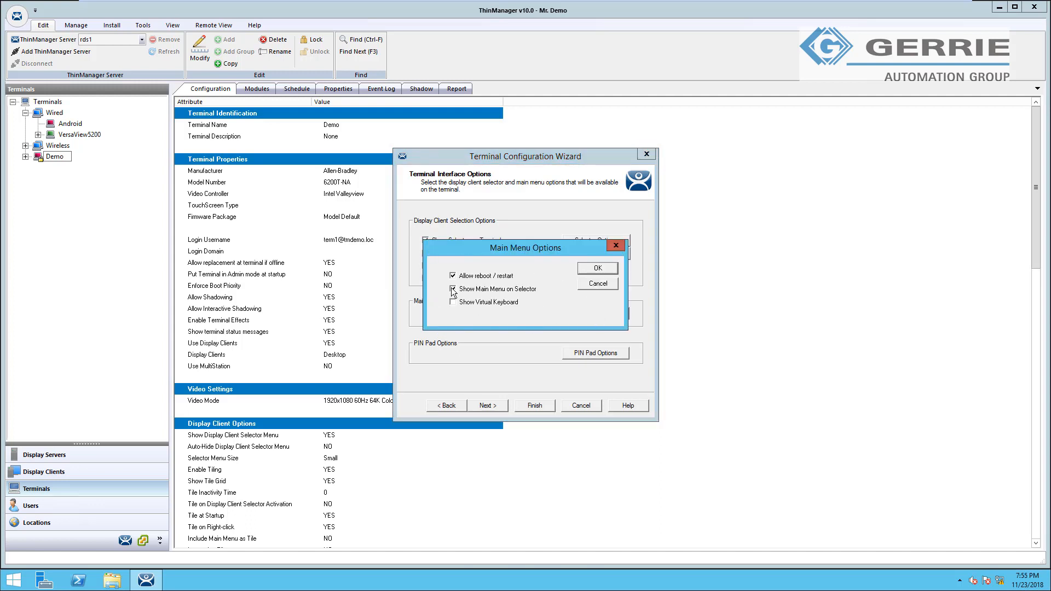
pyautogui.click(595, 267)
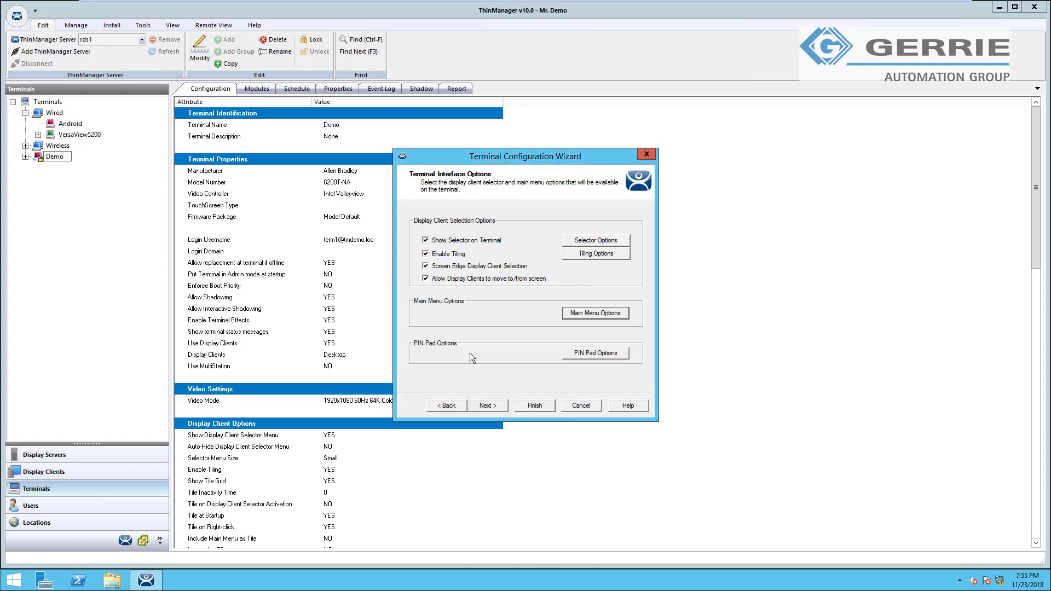
pyautogui.click(487, 405)
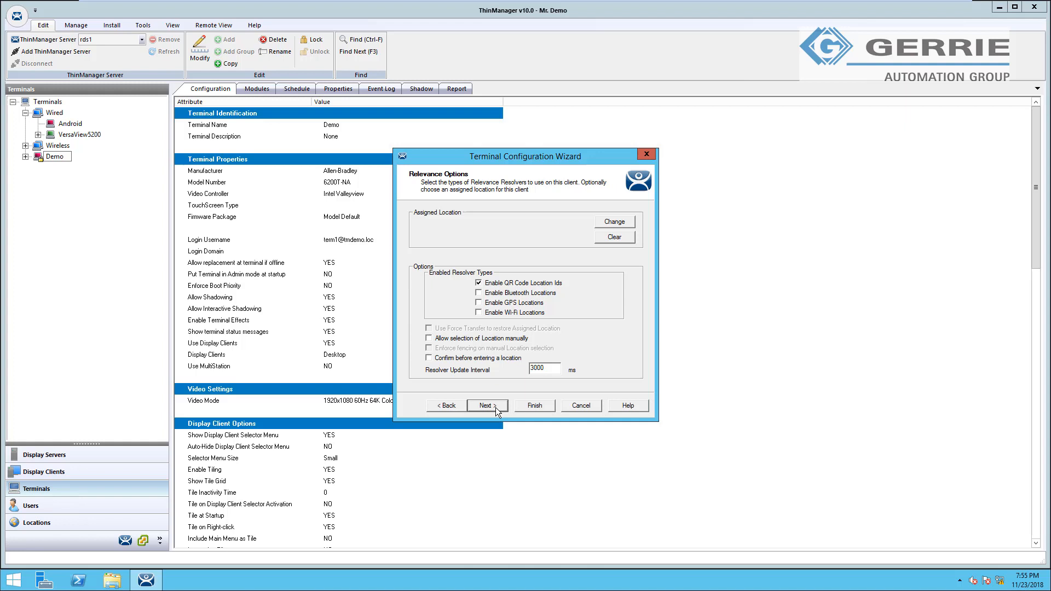
pyautogui.moveTo(447, 248)
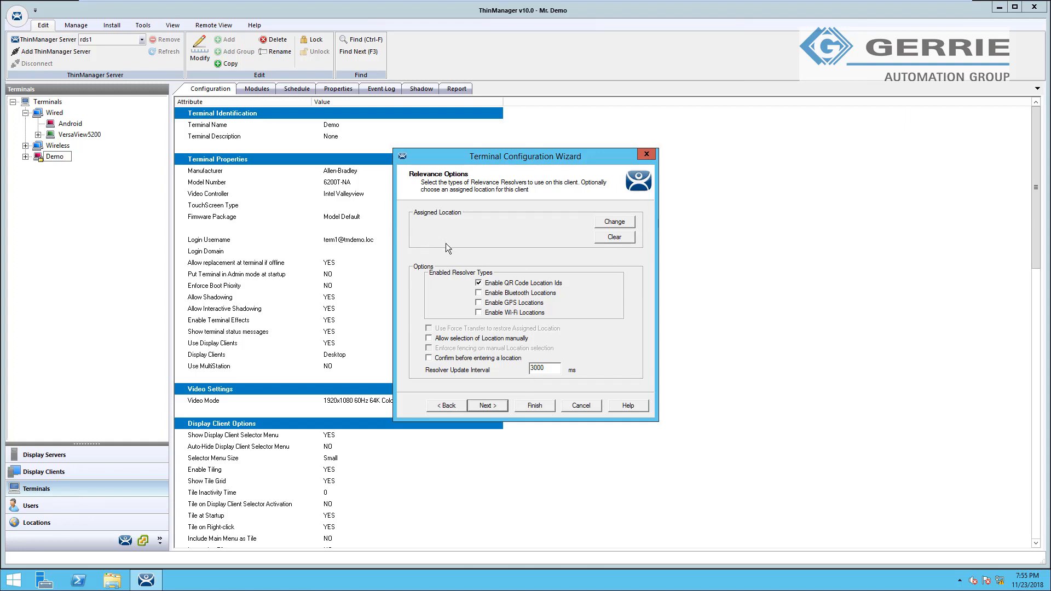
pyautogui.moveTo(671, 241)
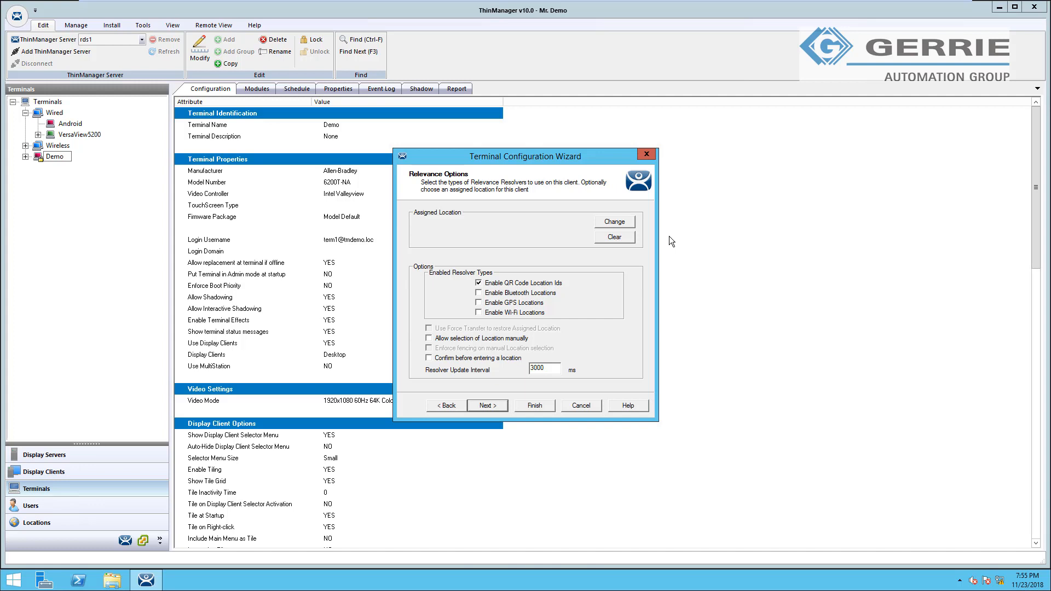
pyautogui.moveTo(503, 288)
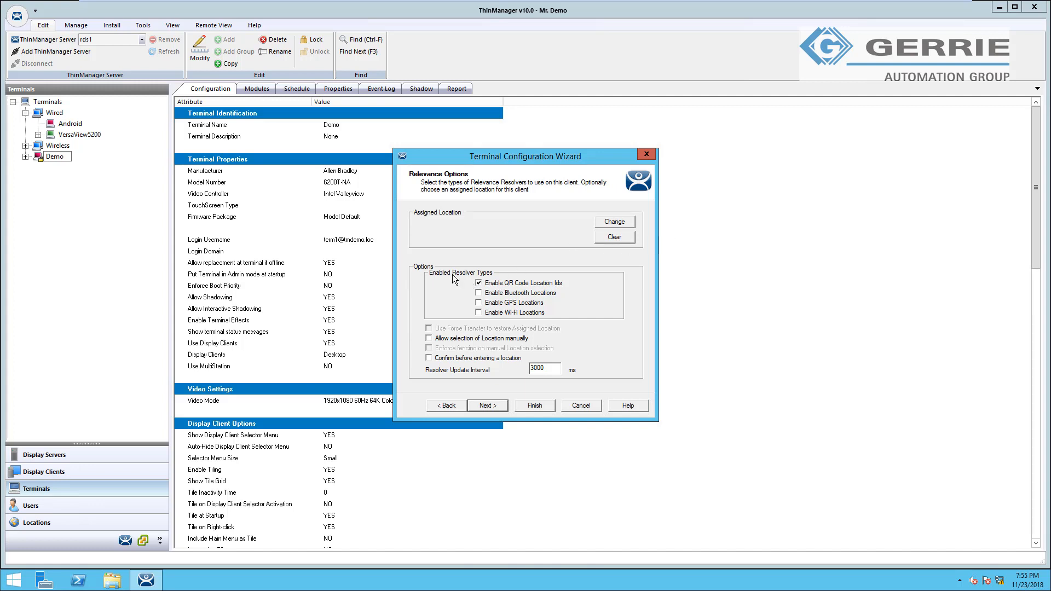
pyautogui.moveTo(561, 321)
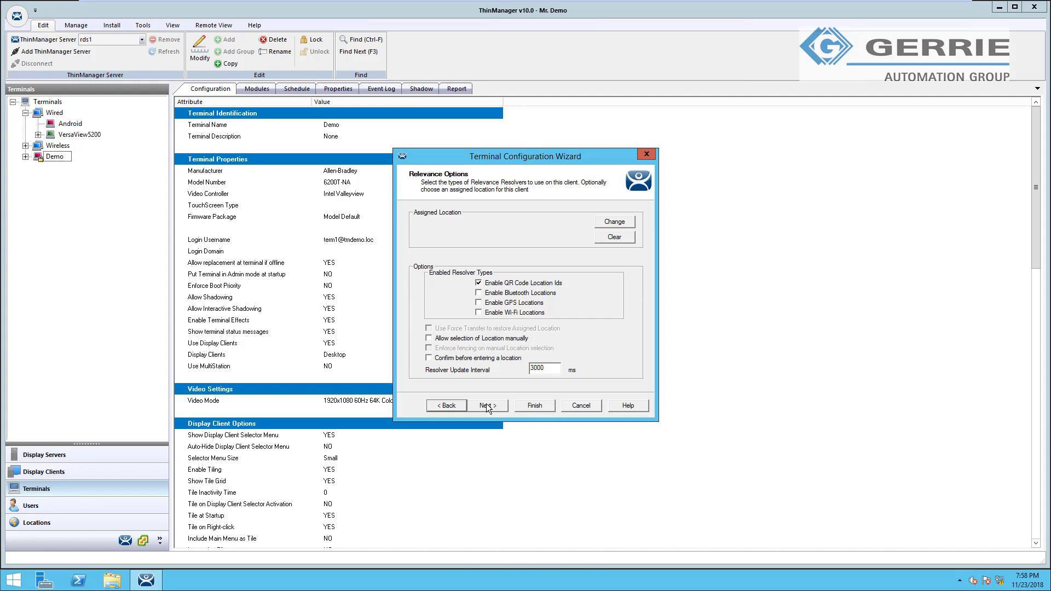
# On Hotkey Configuration, try Alt for the tiling hotkey, keep it on Control with 1, and confirm
pyautogui.click(486, 405)
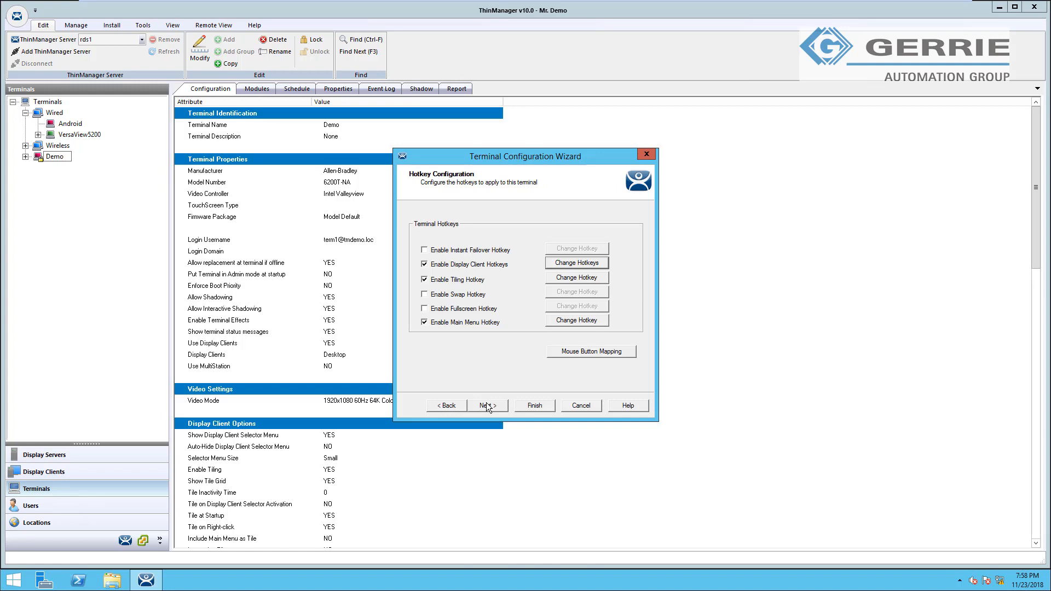
pyautogui.moveTo(539, 381)
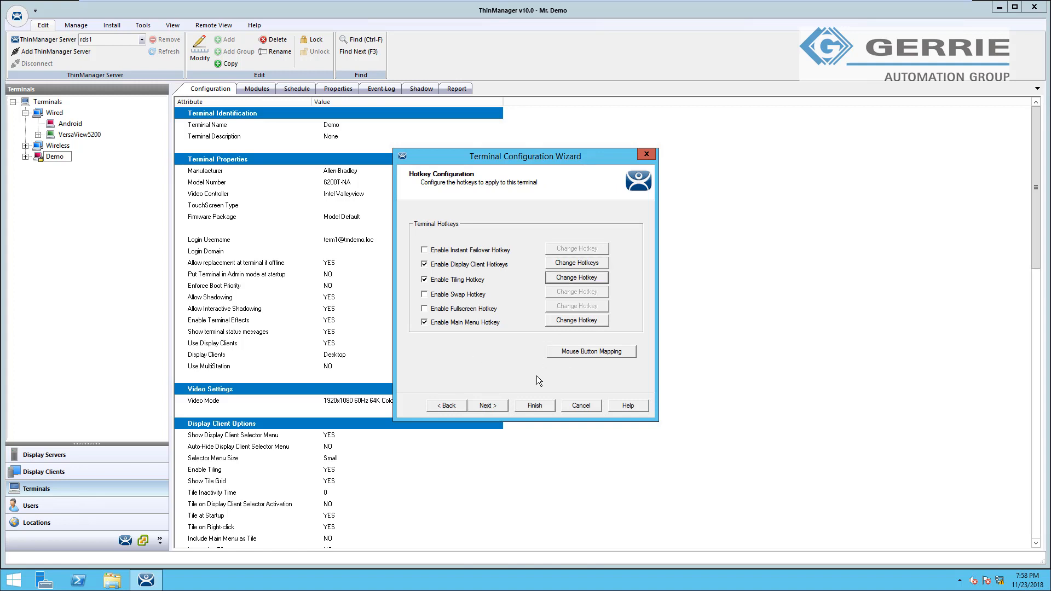
pyautogui.moveTo(524, 297)
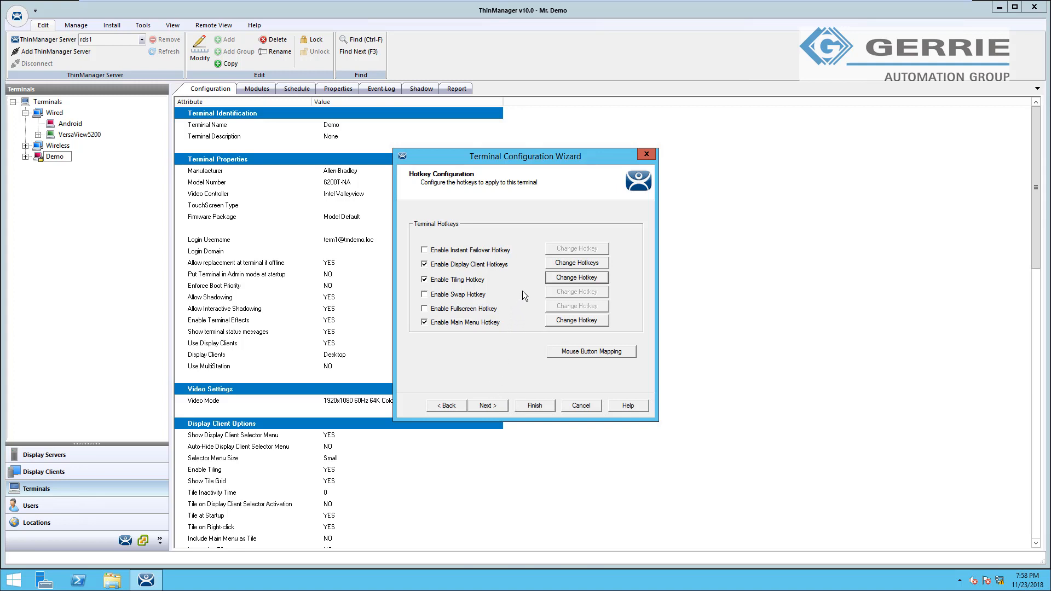
pyautogui.moveTo(551, 285)
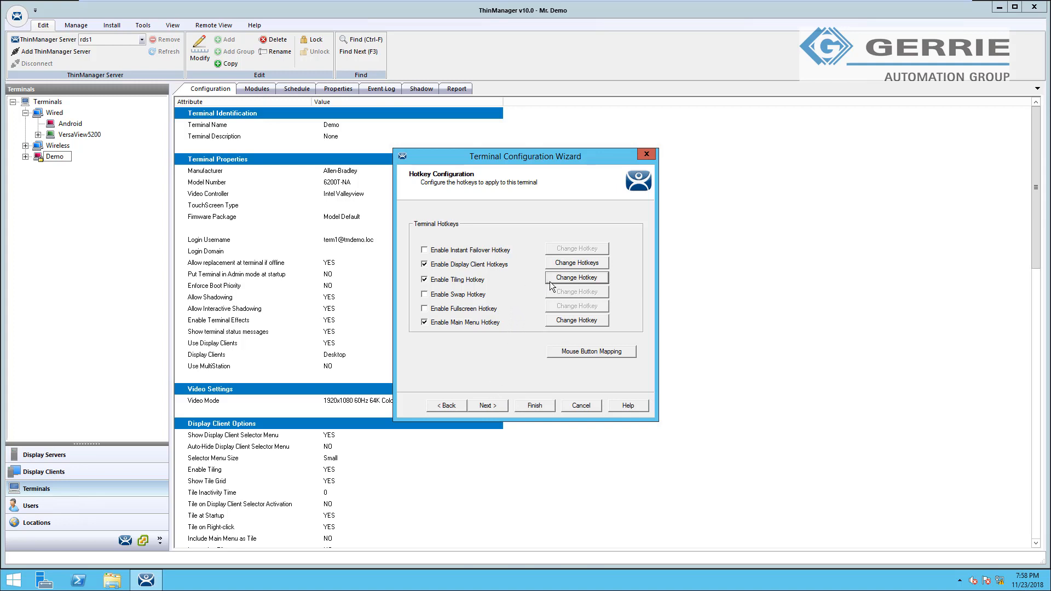
pyautogui.click(575, 277)
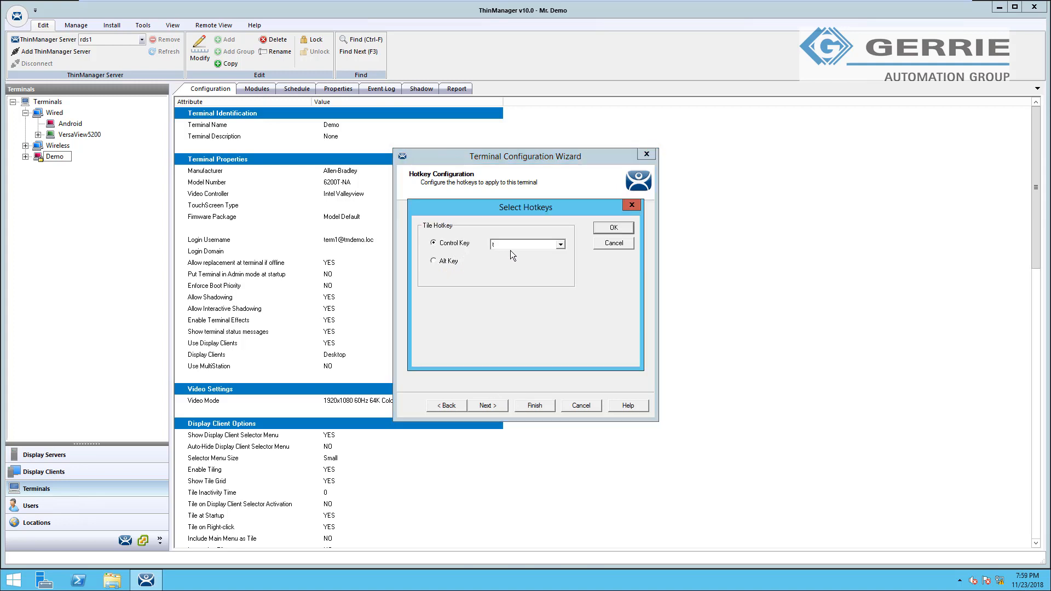
pyautogui.click(434, 261)
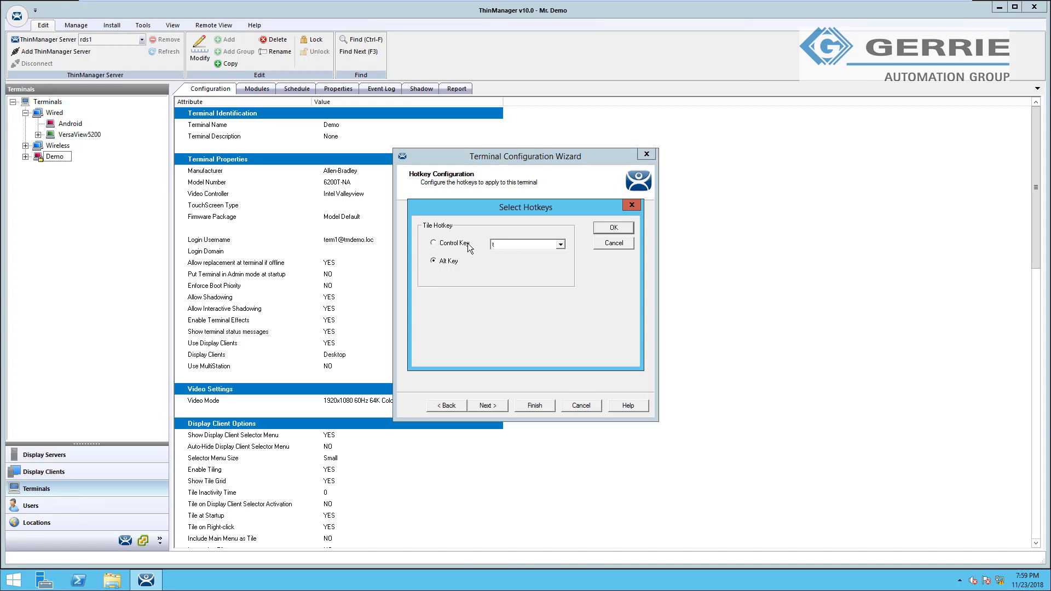
pyautogui.click(561, 243)
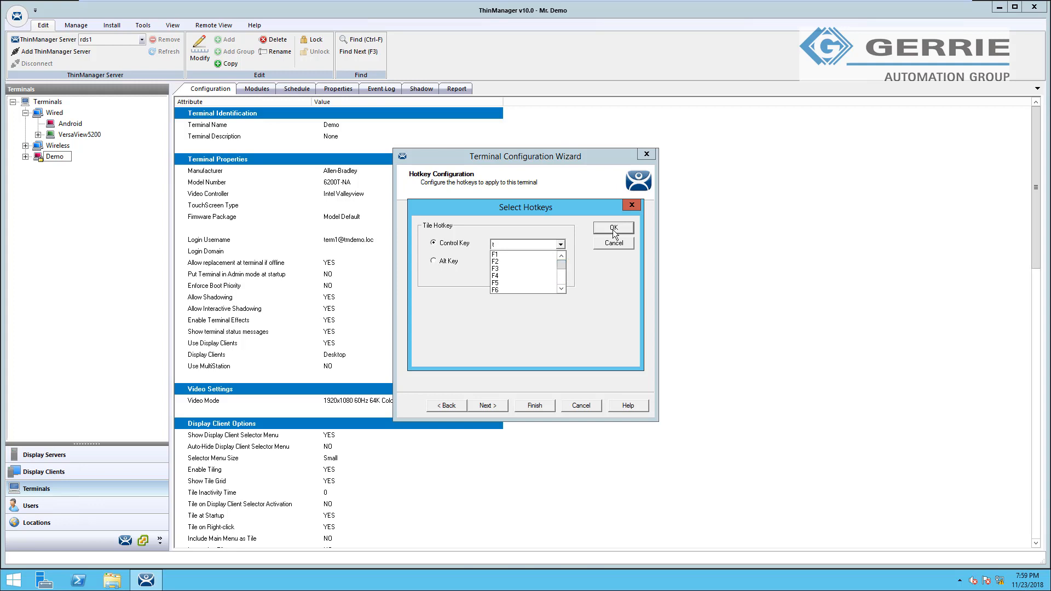
pyautogui.click(611, 227)
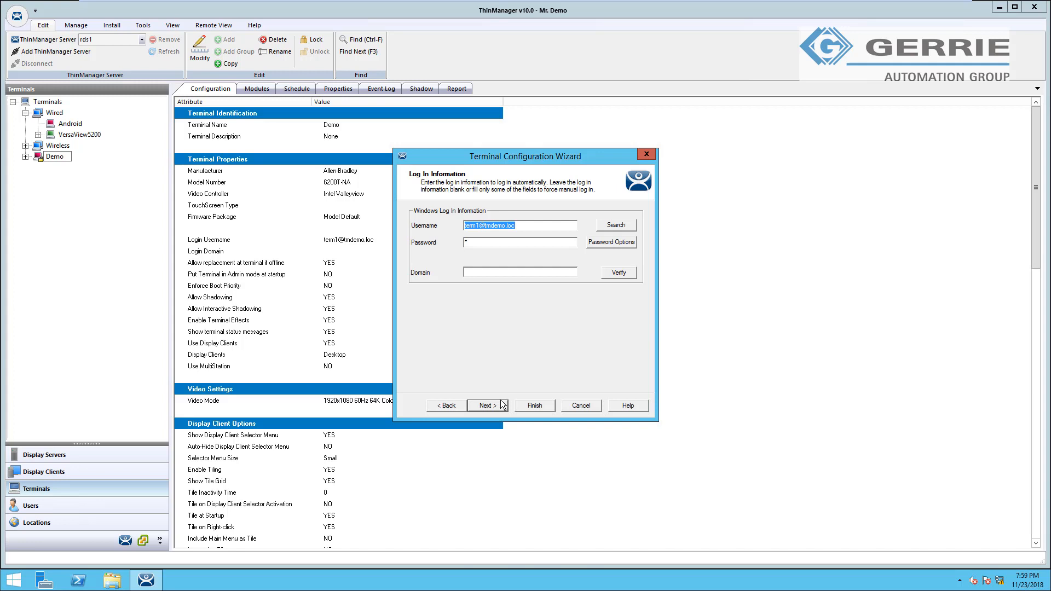
# Move past Log In Information to Video Resolution, keeping 1024x768 at 64K colors and 60Hz
pyautogui.click(485, 405)
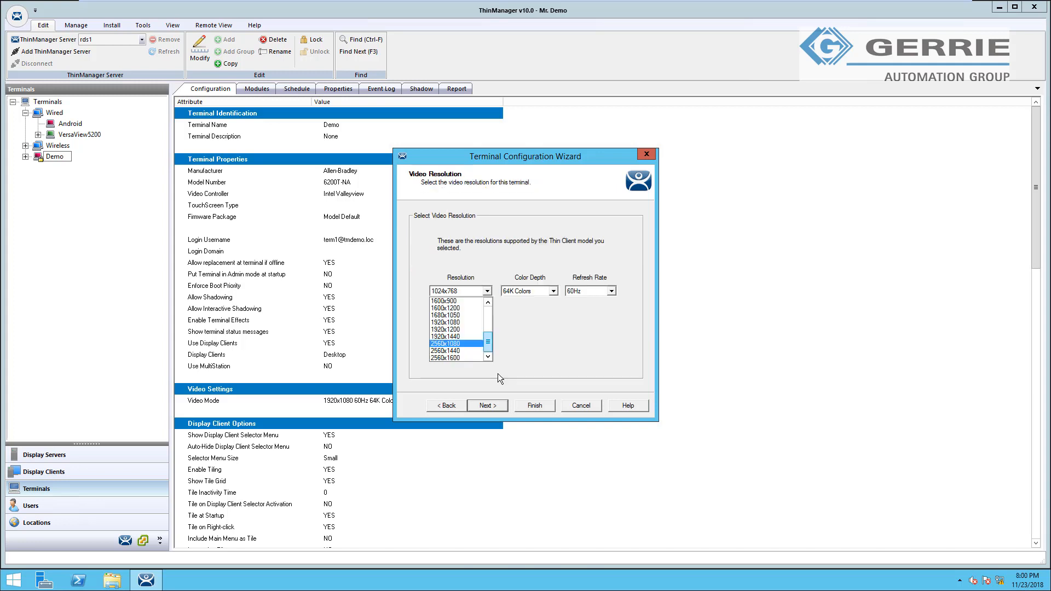
pyautogui.click(486, 290)
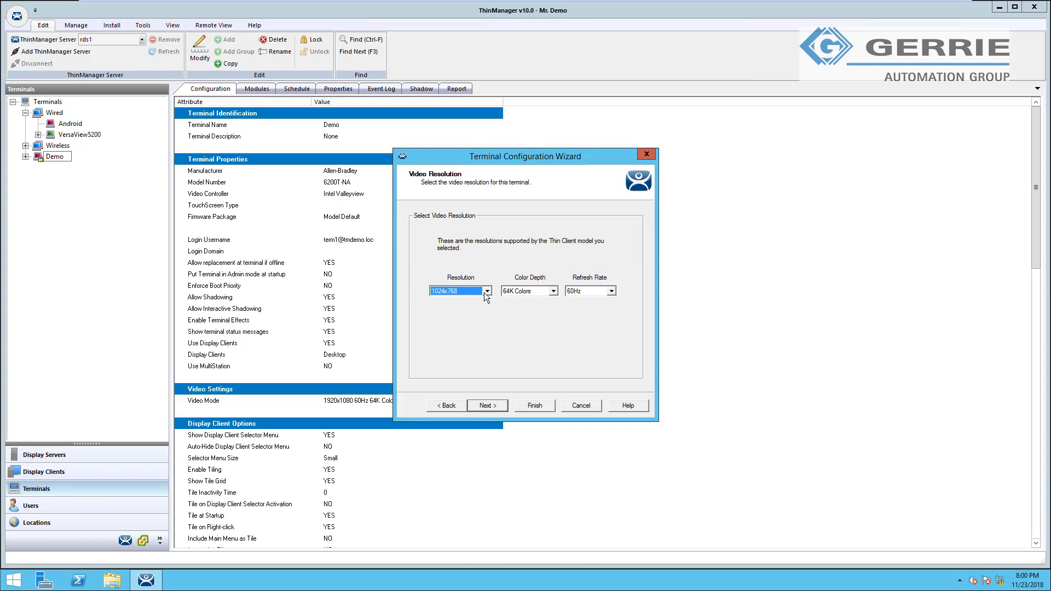
pyautogui.click(485, 292)
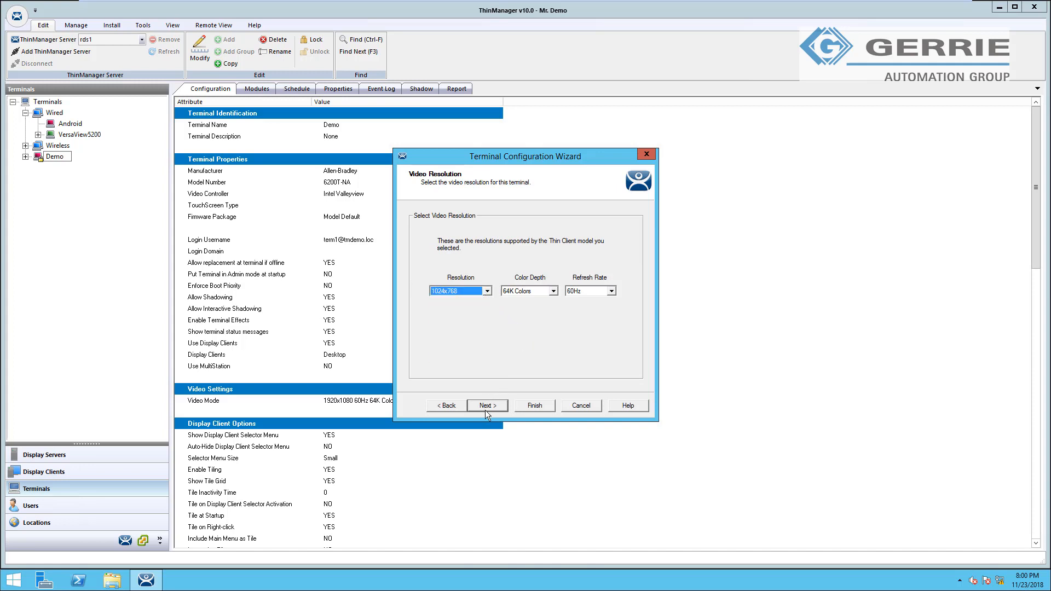
# Reach Module Selection and highlight the RF Ideas pcProx USB Module among the installed modules
pyautogui.click(486, 405)
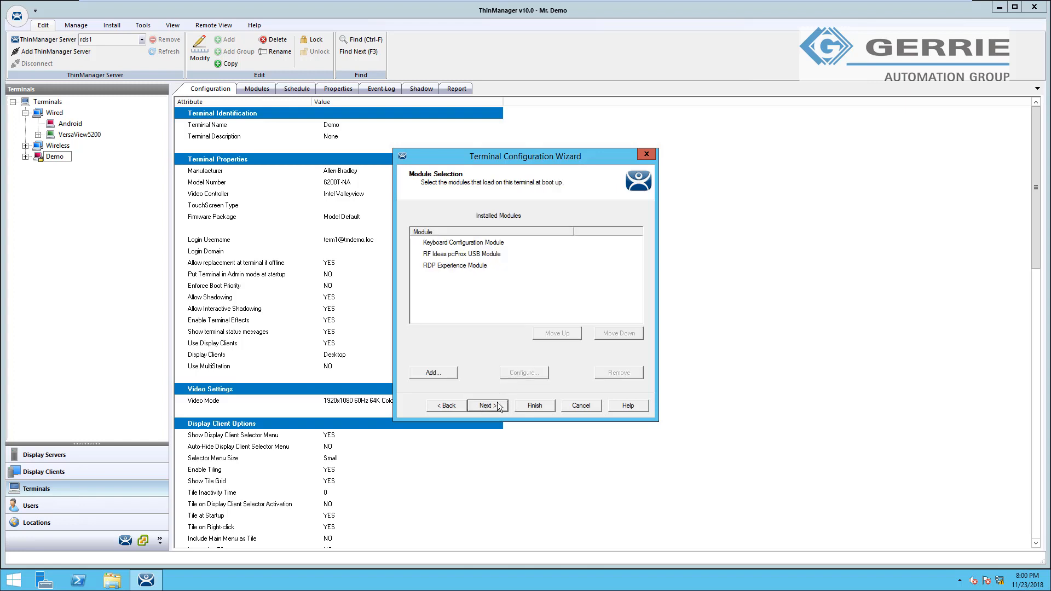
pyautogui.moveTo(491, 410)
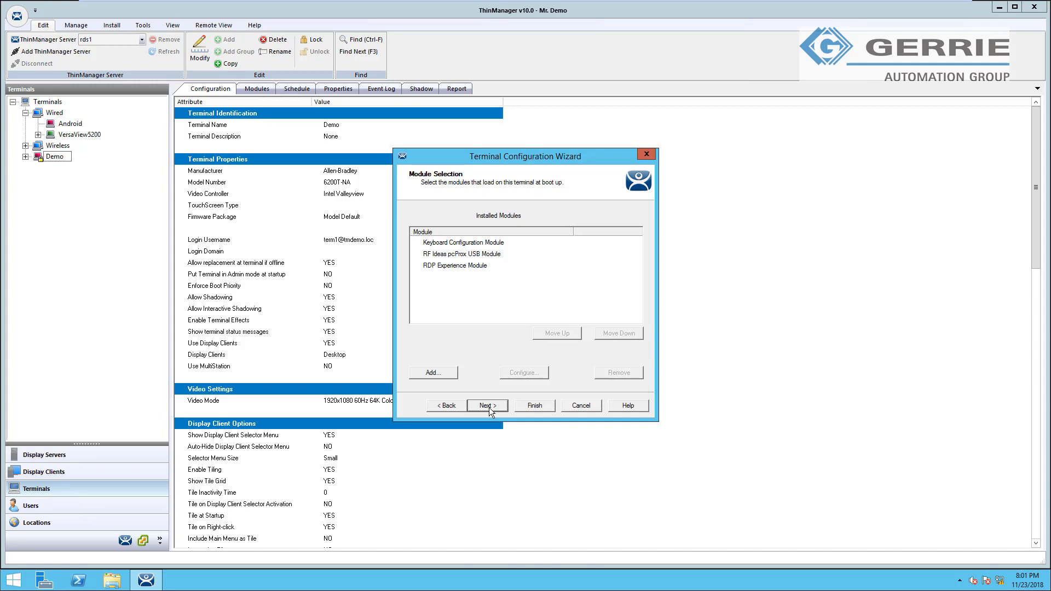
pyautogui.click(462, 253)
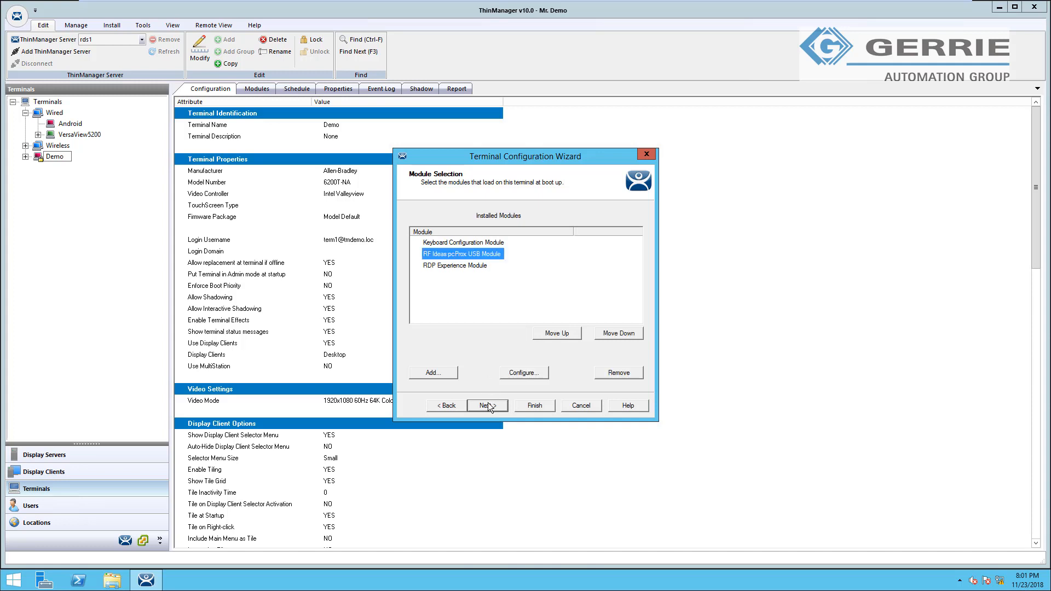
pyautogui.moveTo(492, 276)
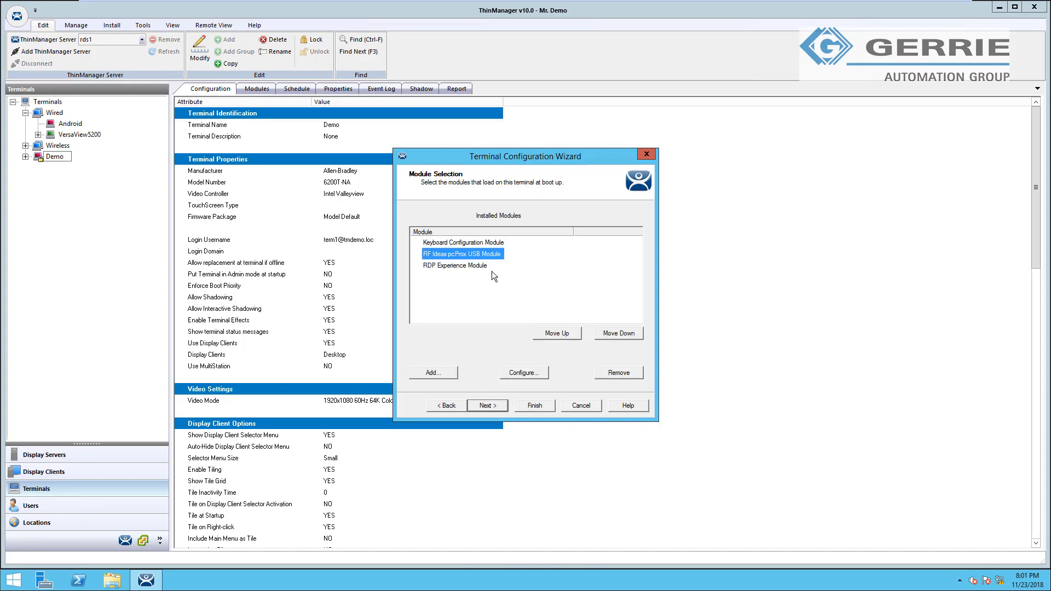